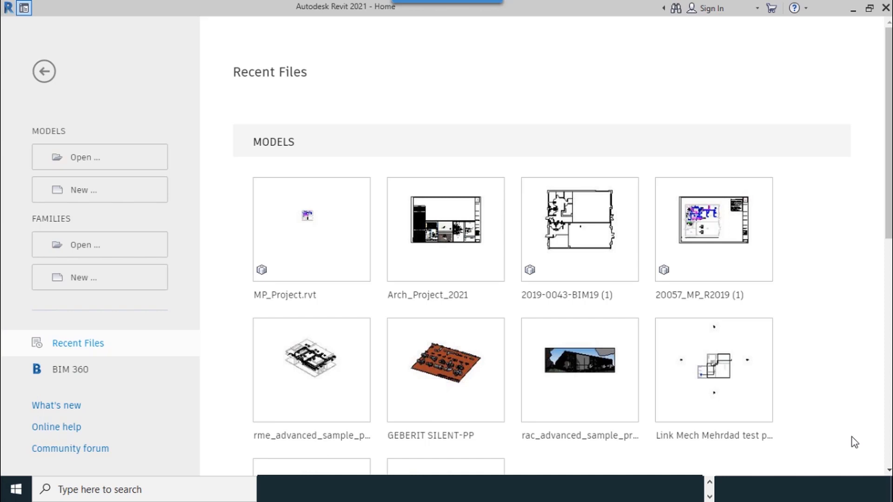
mouse_move(257, 98)
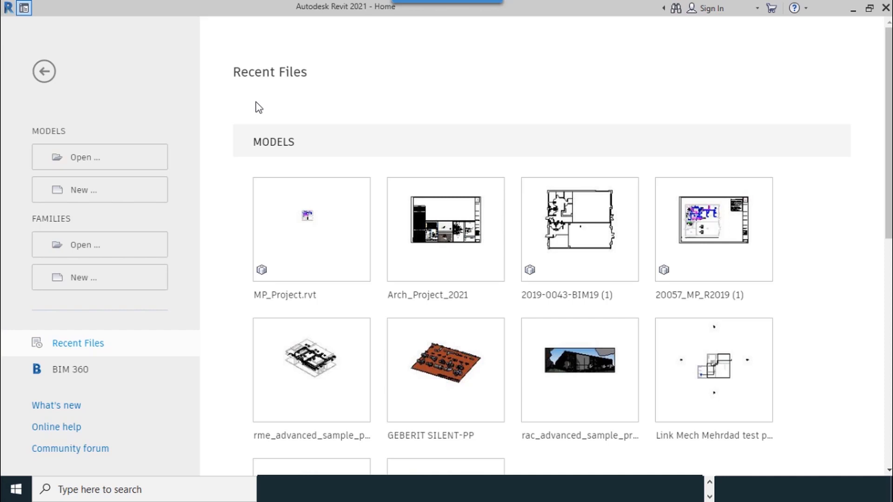
mouse_move(28, 81)
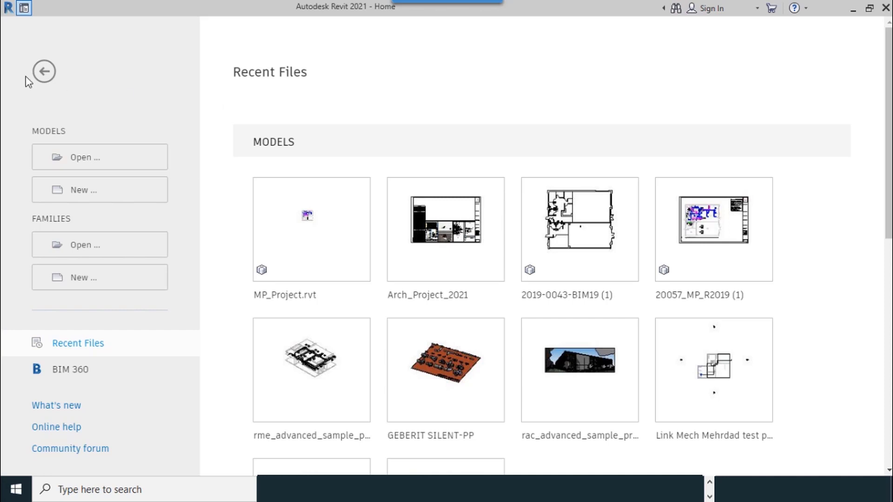
mouse_move(7, 188)
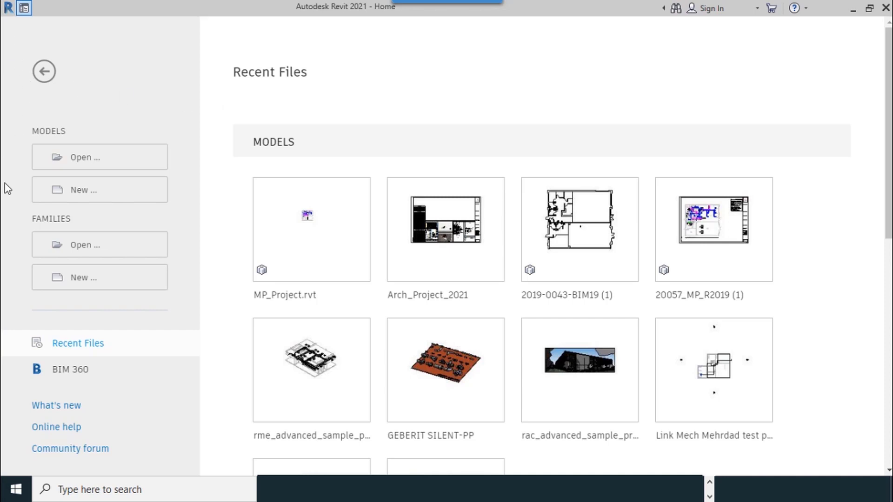
mouse_move(126, 137)
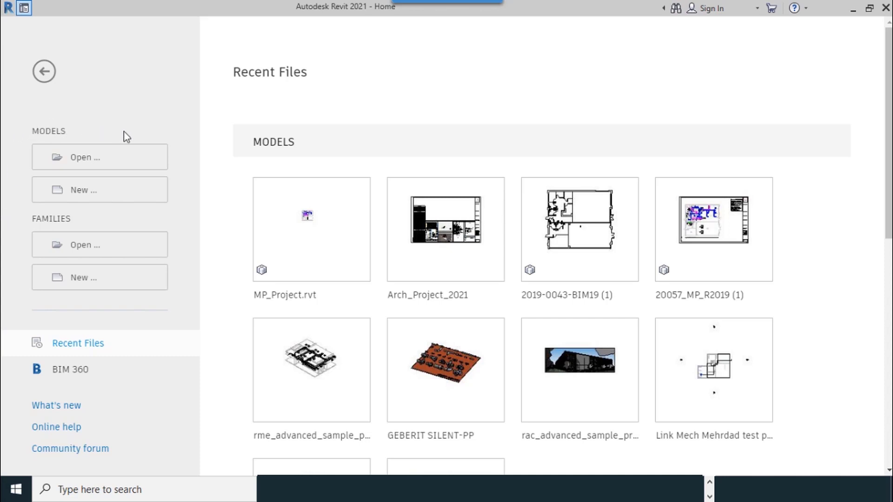
mouse_move(83, 124)
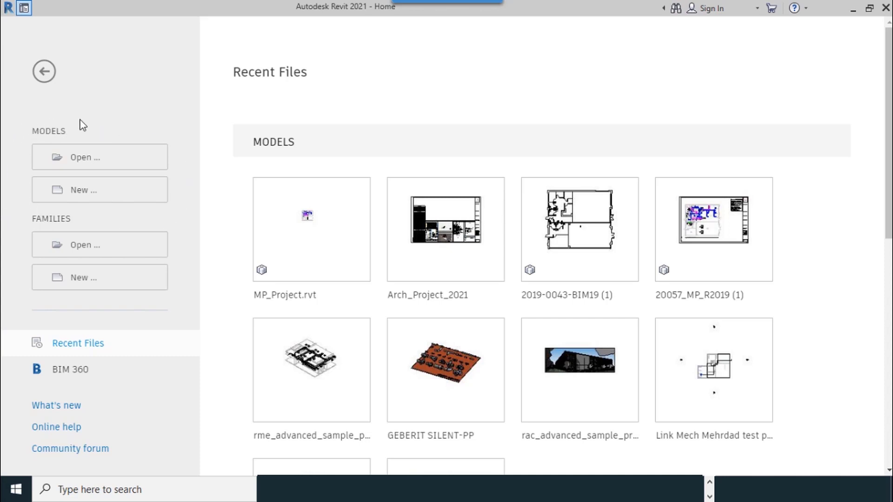
mouse_move(28, 180)
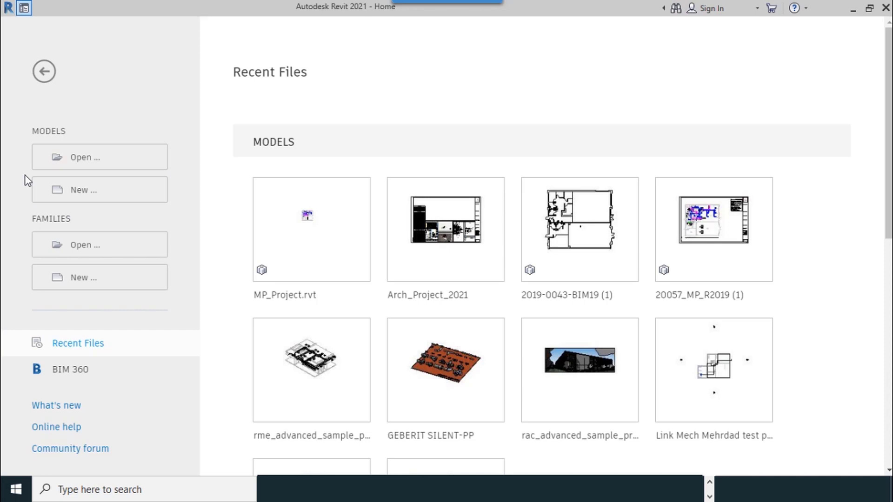
mouse_move(45, 201)
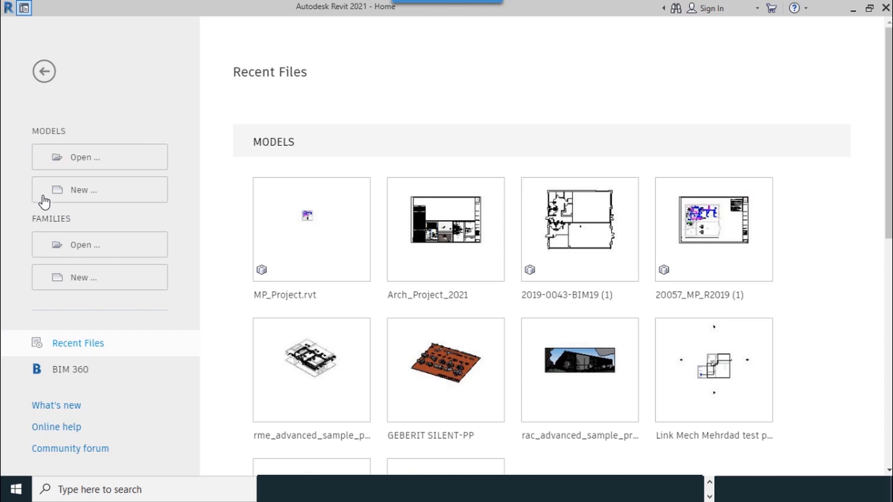
- Preview the new project template choices, then open Options from the File menu
left_click(99, 189)
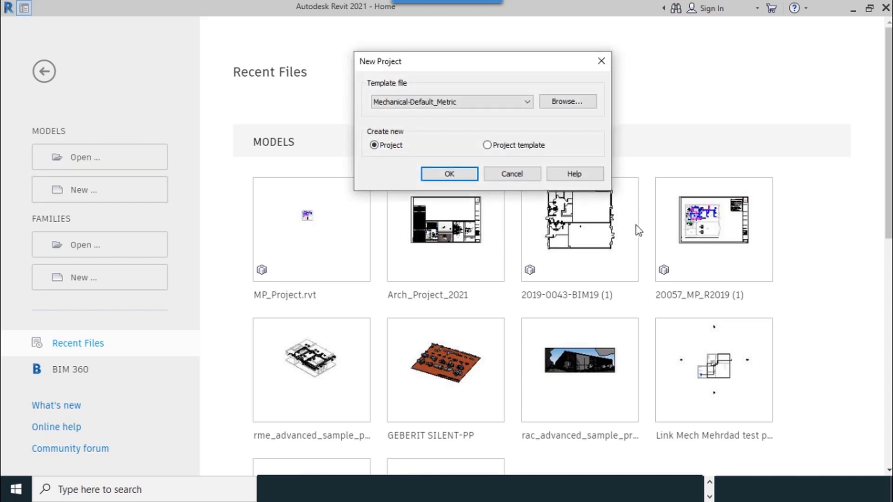
left_click_drag(380, 60, 365, 137)
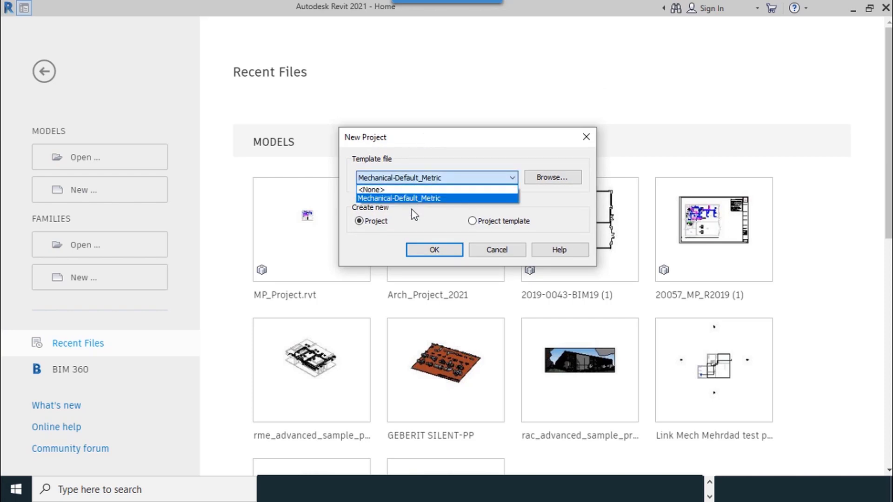
mouse_move(391, 206)
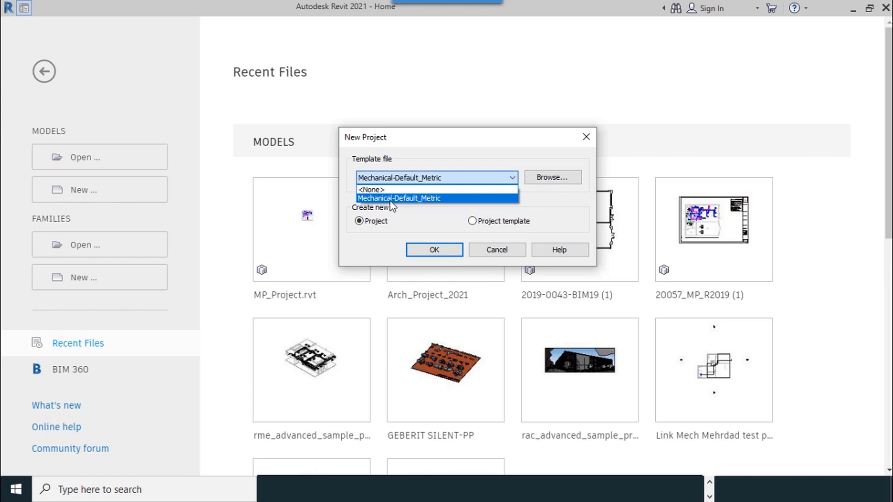
mouse_move(435, 228)
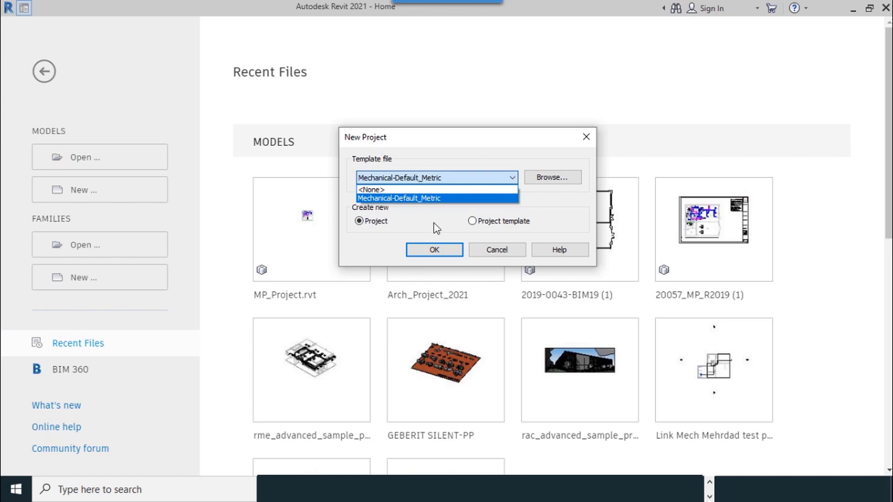
mouse_move(381, 207)
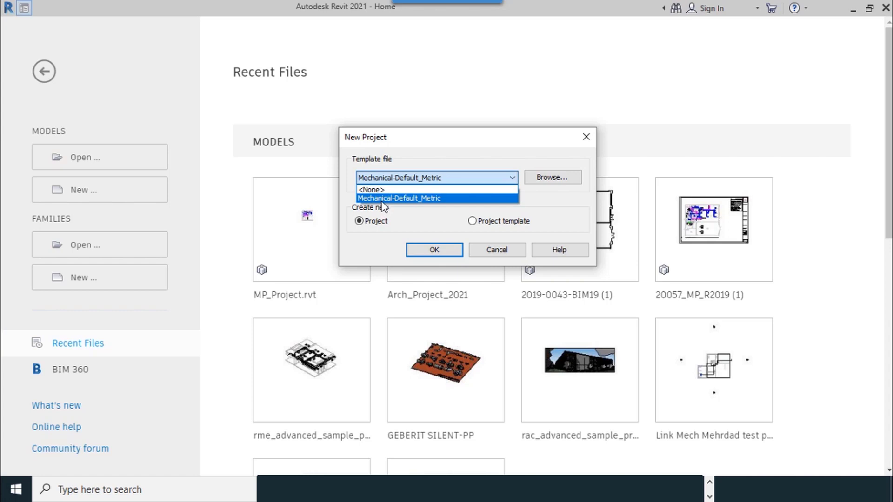
mouse_move(429, 205)
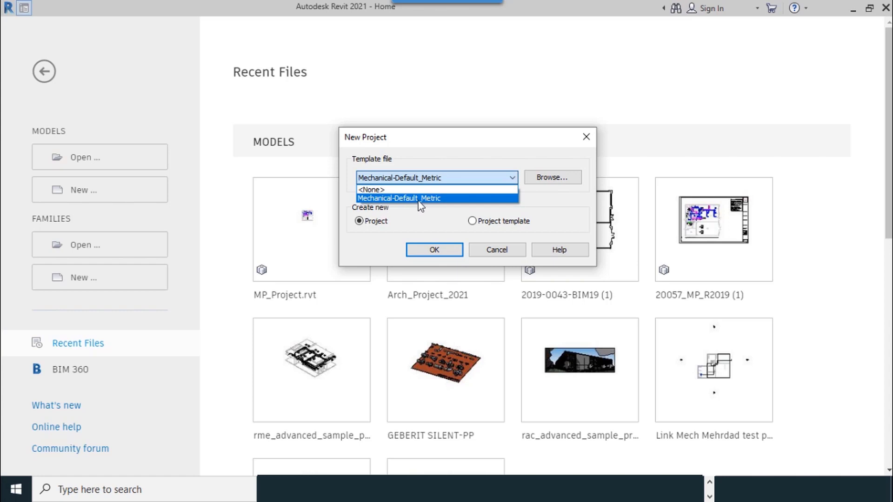
mouse_move(383, 211)
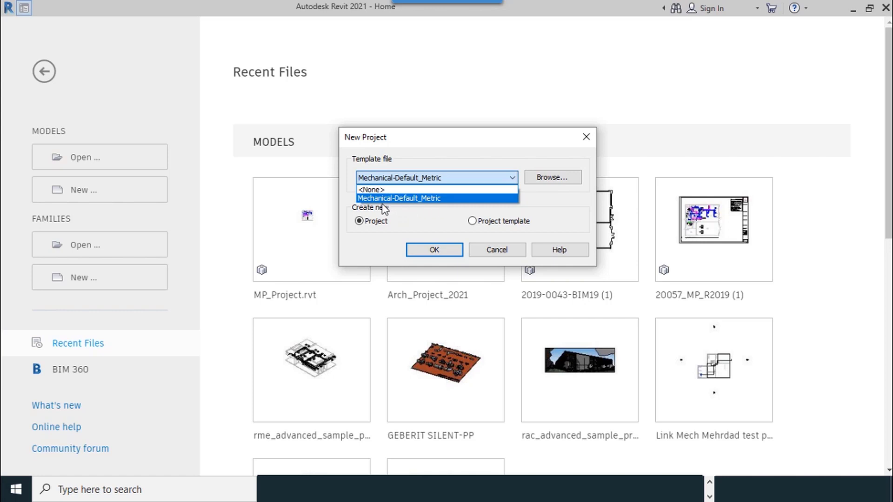
mouse_move(371, 189)
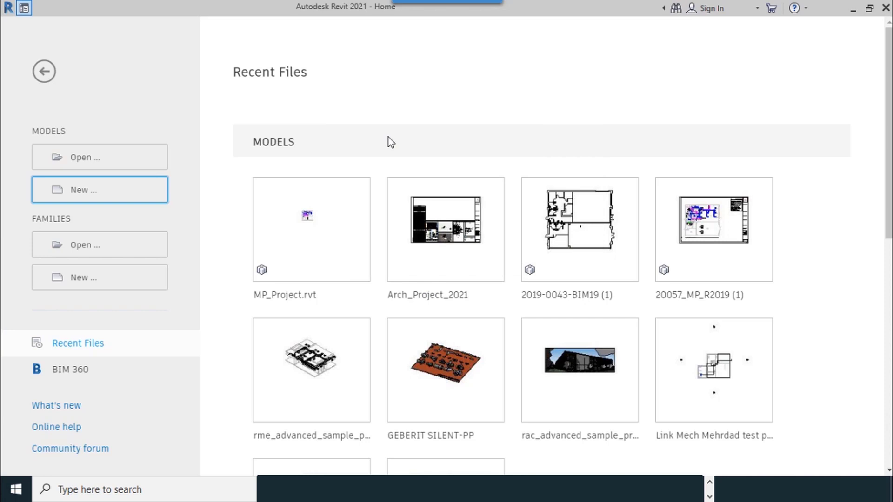
mouse_move(25, 14)
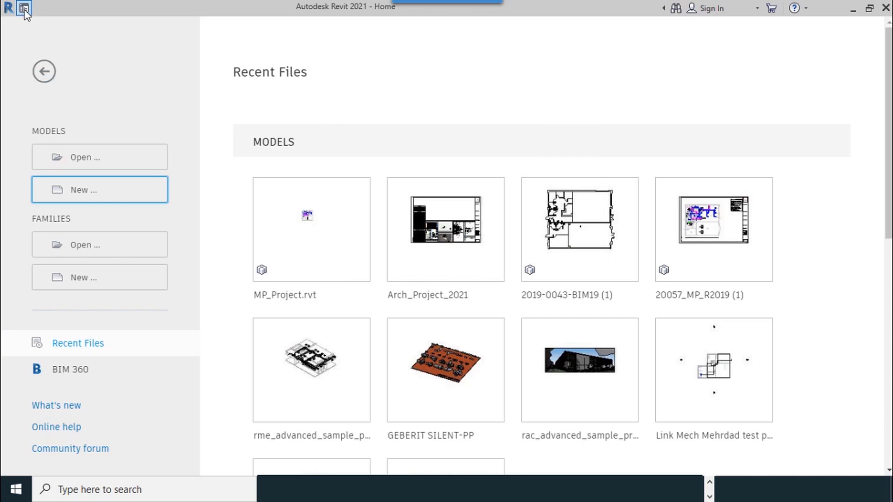
mouse_move(23, 8)
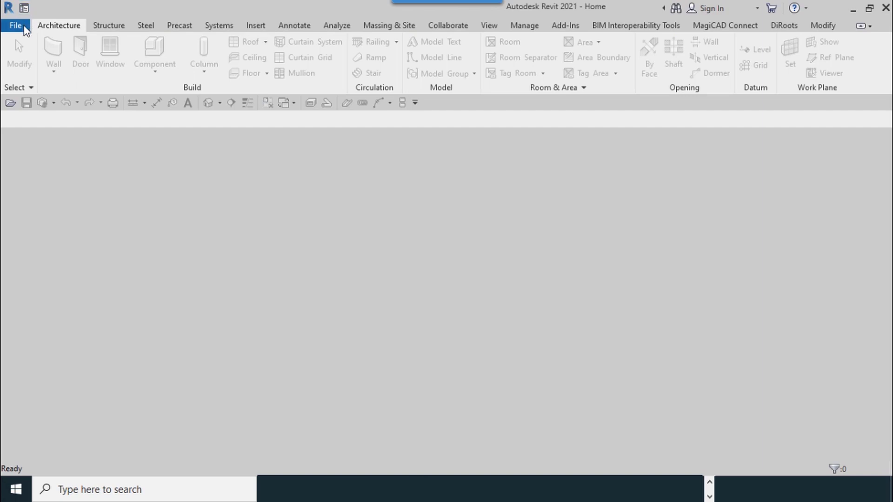
left_click(16, 25)
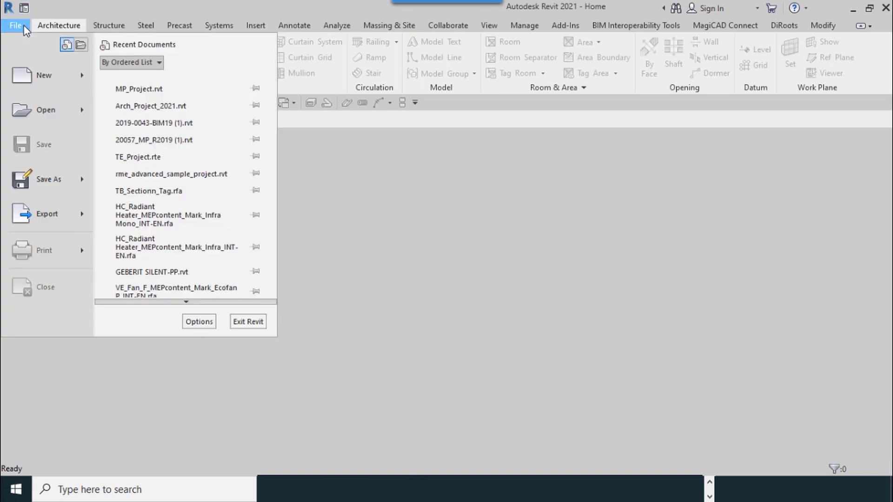
scroll("down", 3)
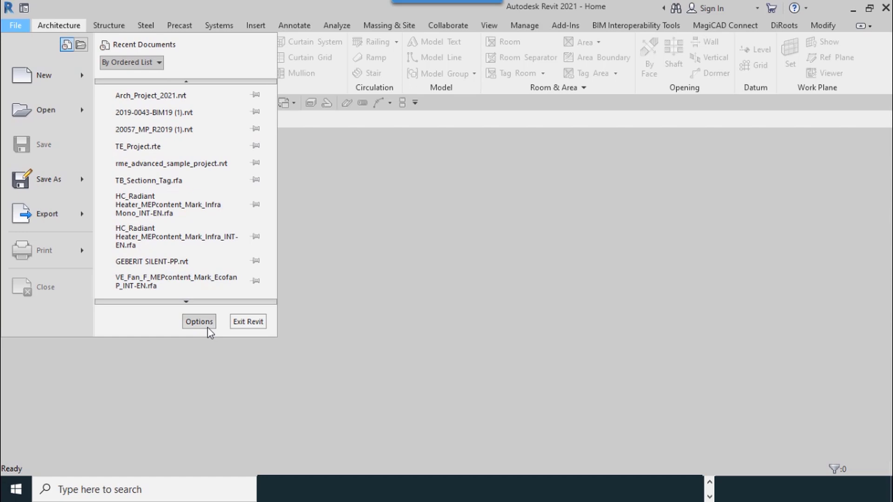
left_click(198, 322)
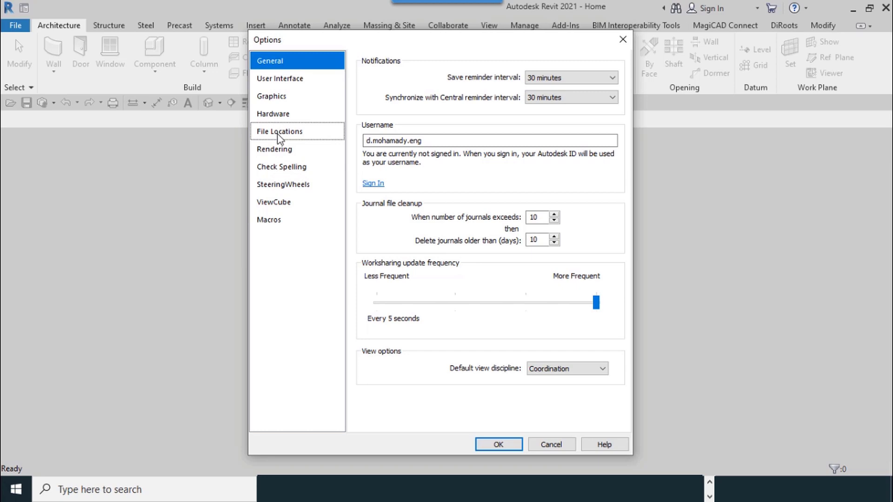
- Switch the Options dialog to the File Locations page
left_click(279, 132)
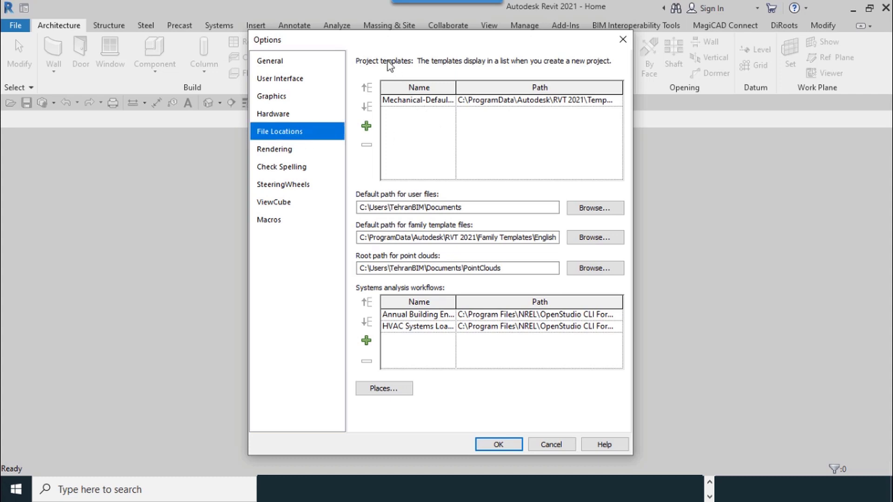
mouse_move(407, 69)
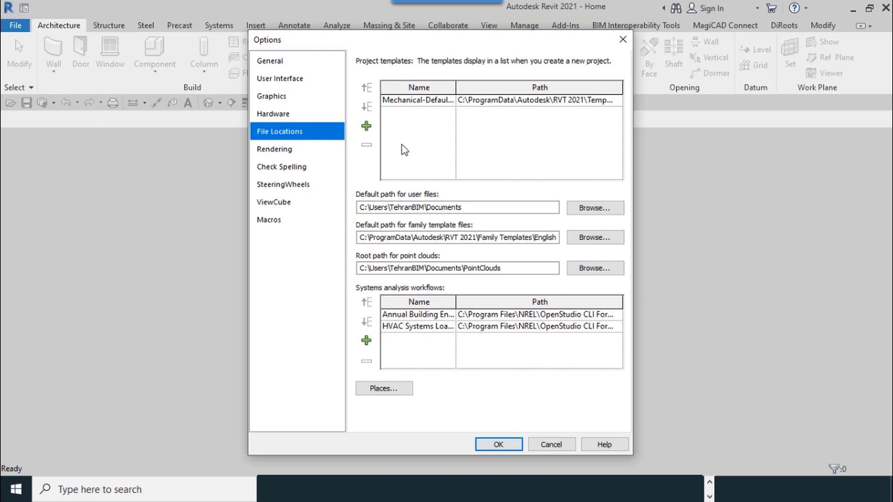
mouse_move(366, 126)
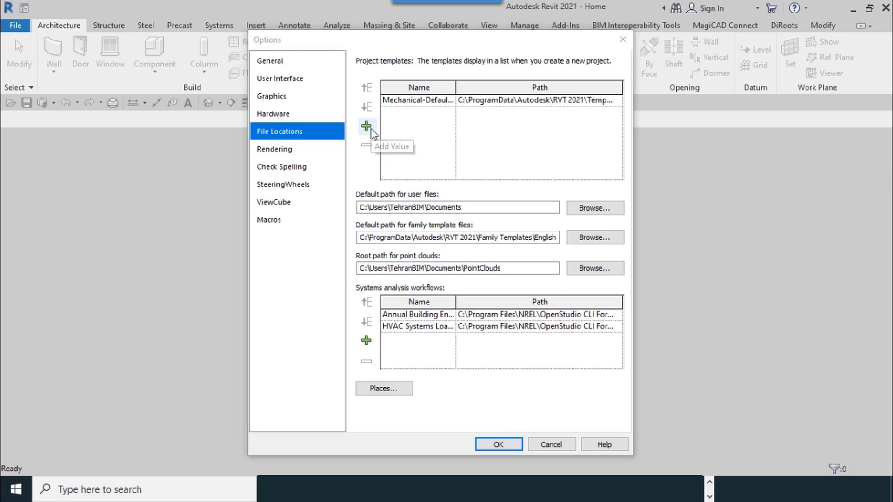
- Browse to add a project template and go to the root of Local Disk (C:)
left_click(366, 126)
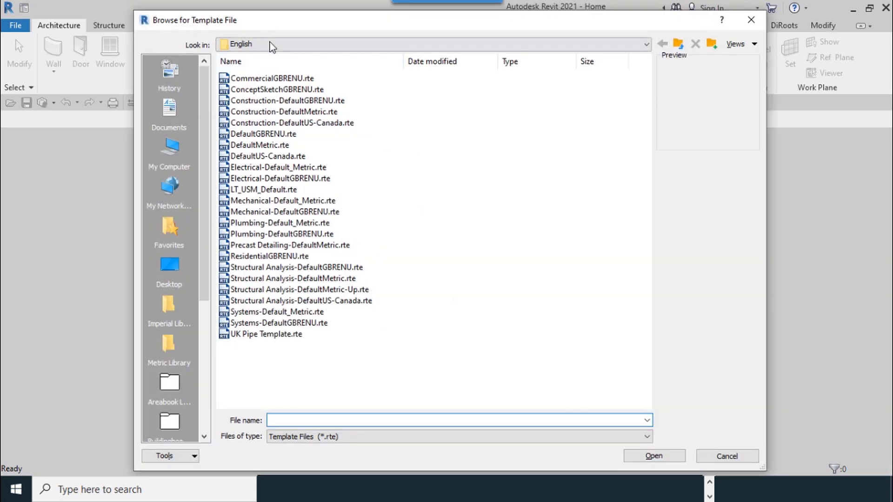
left_click(645, 45)
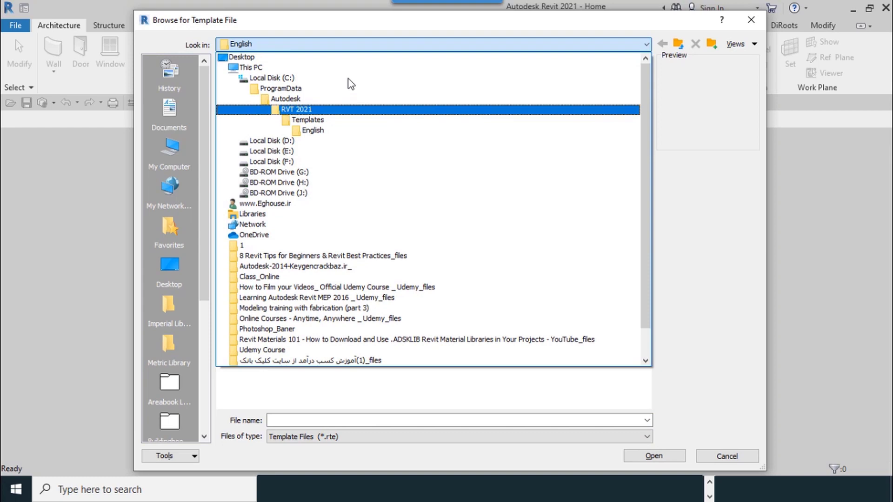
left_click(272, 78)
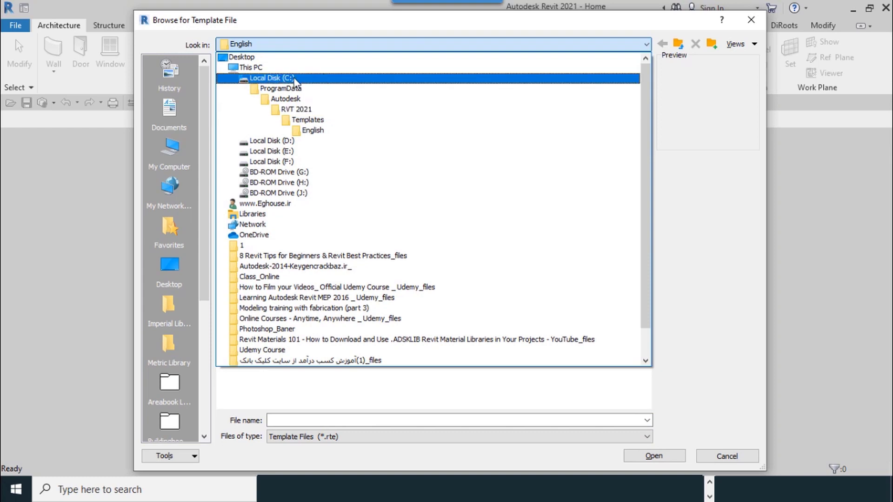
mouse_move(295, 83)
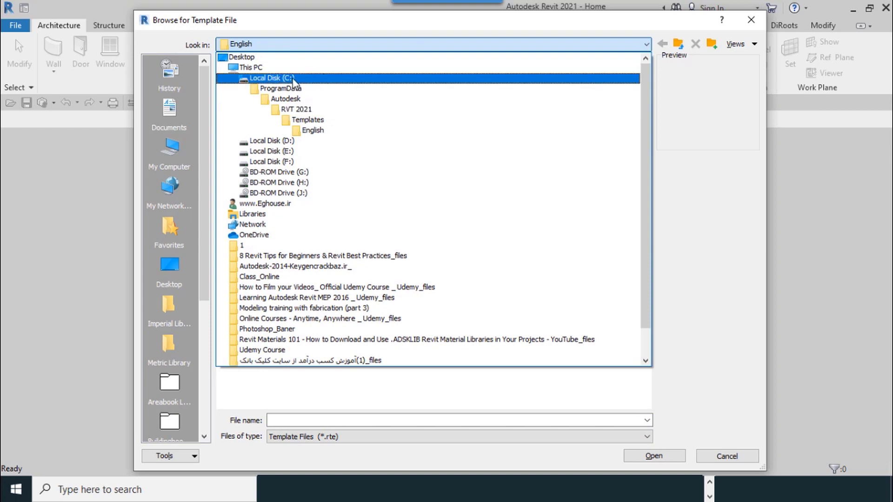
double_click(271, 78)
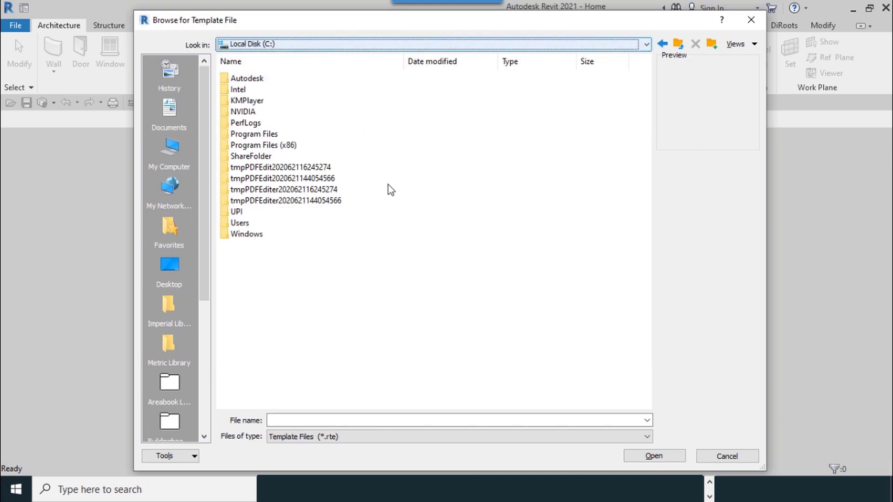
left_click(251, 156)
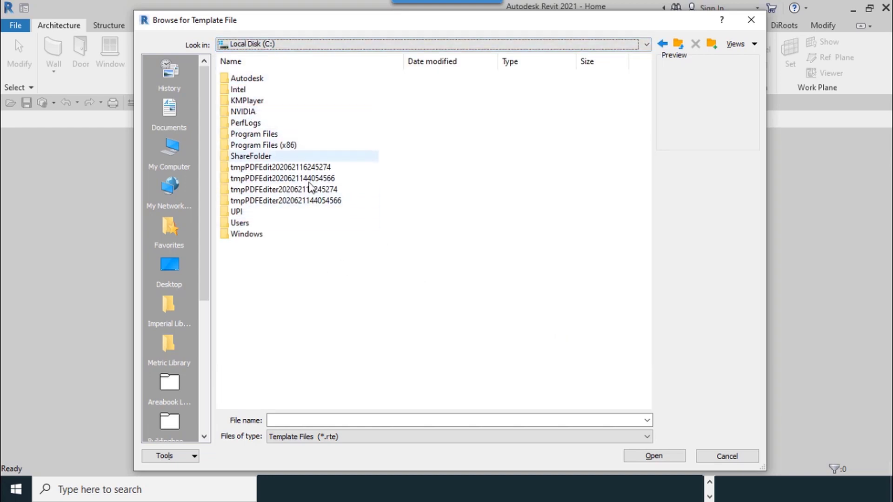
left_click(263, 144)
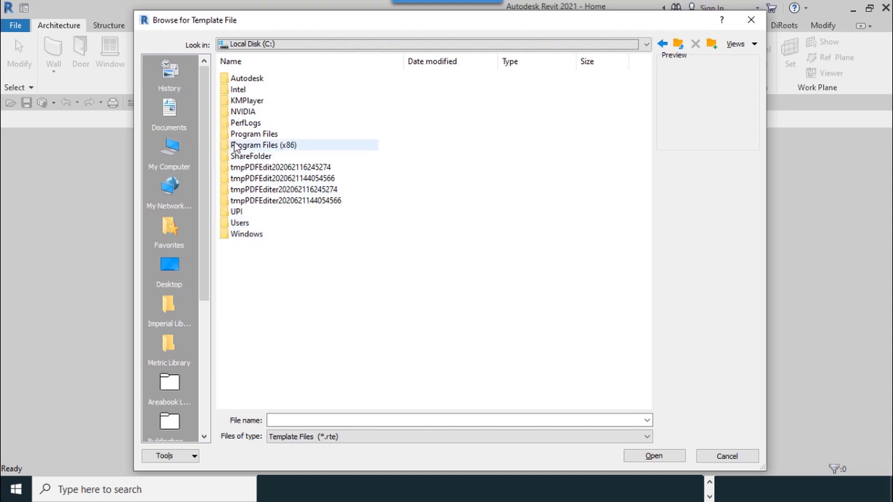
left_click(254, 133)
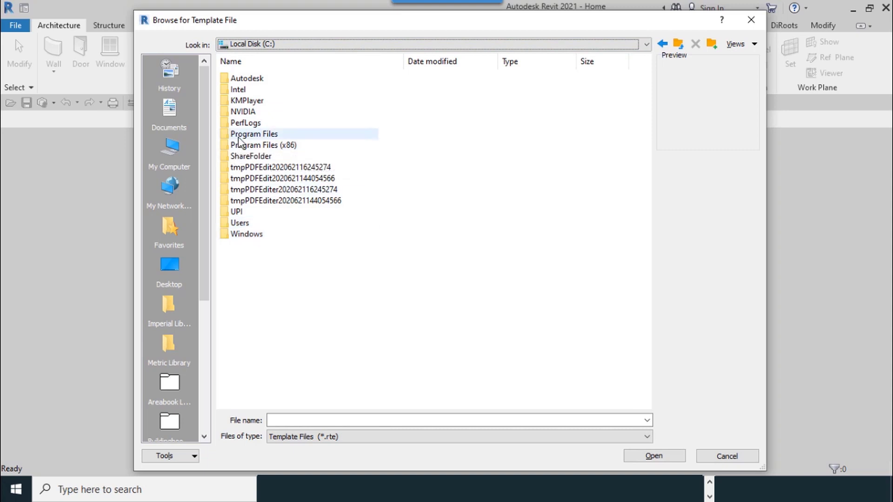
mouse_move(302, 292)
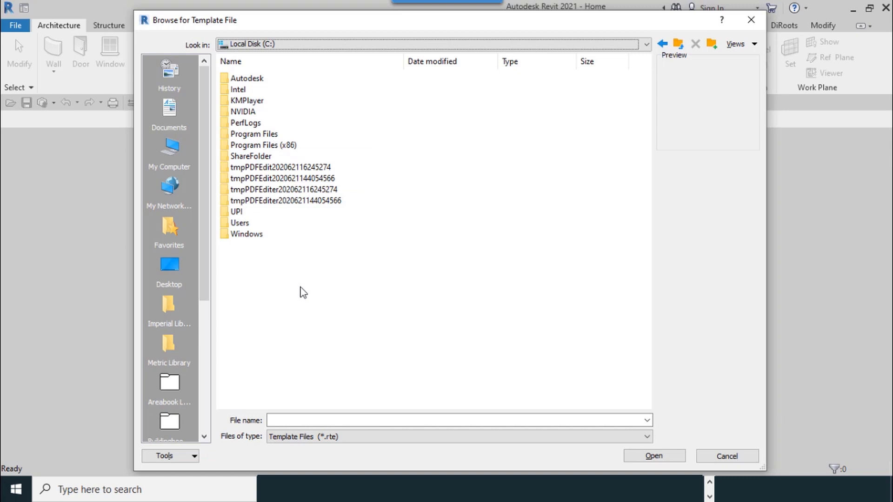
mouse_move(297, 345)
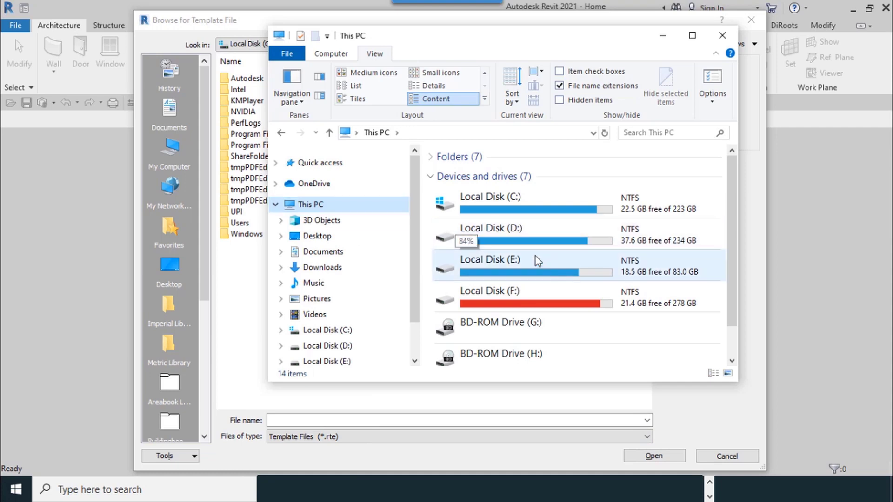
mouse_move(521, 31)
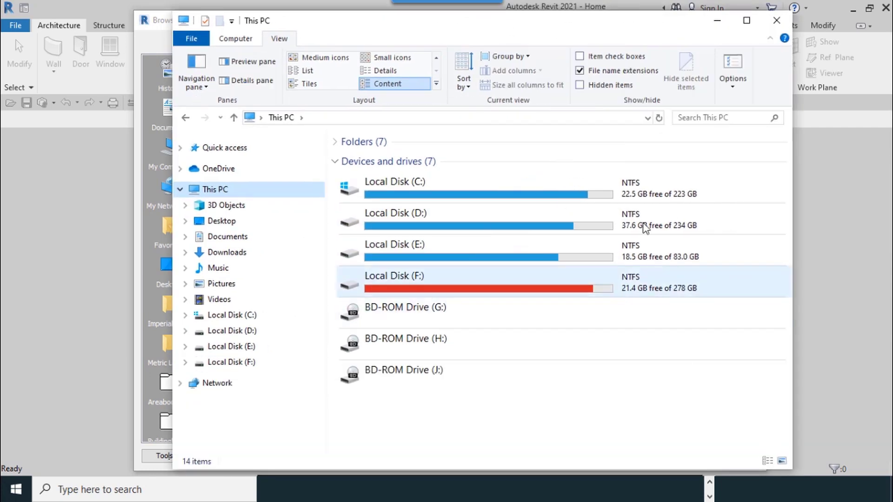
mouse_move(580, 85)
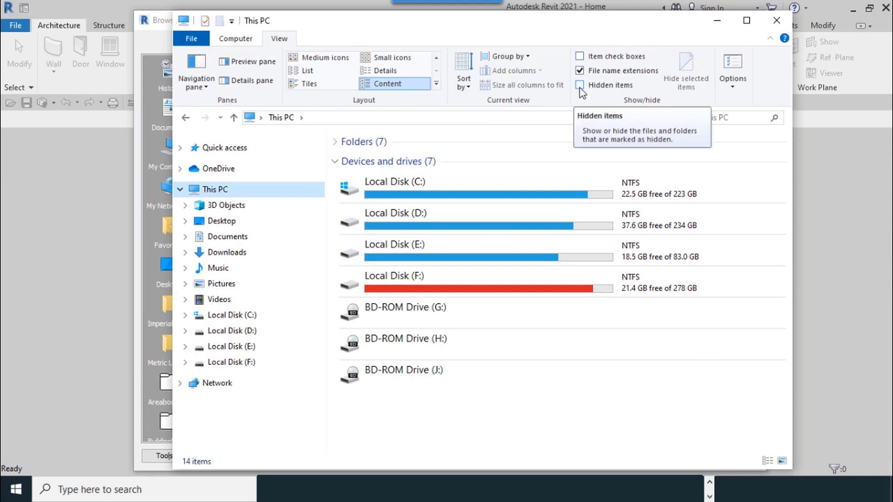
- Turn on Hidden items in File Explorer's View settings
left_click(580, 85)
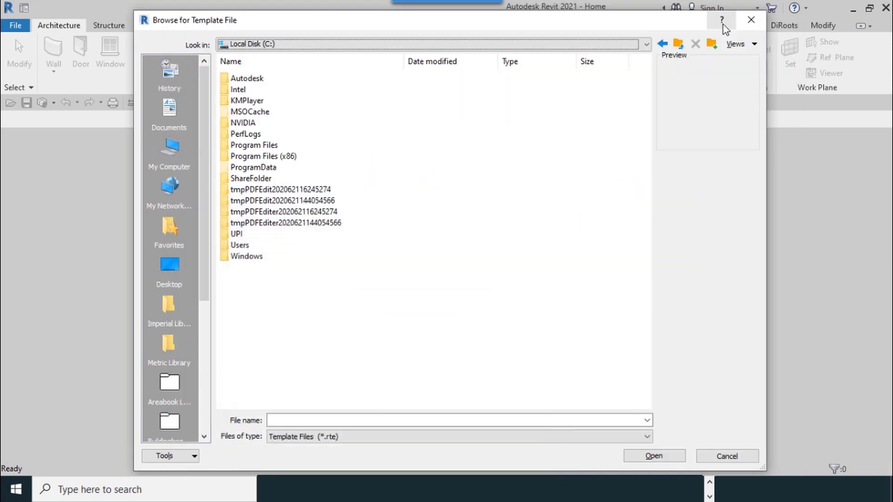
- Navigate through ProgramData, Autodesk, RVT 2021 and Templates into English-Imperial
left_click(253, 167)
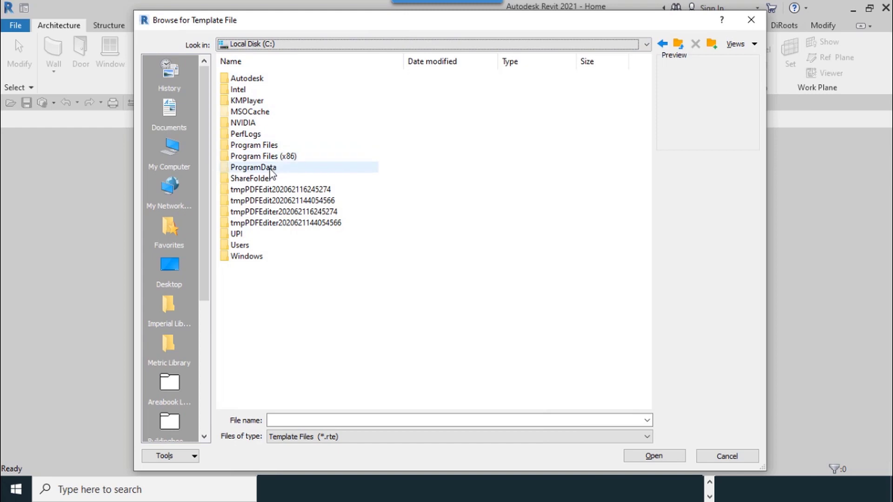
mouse_move(269, 174)
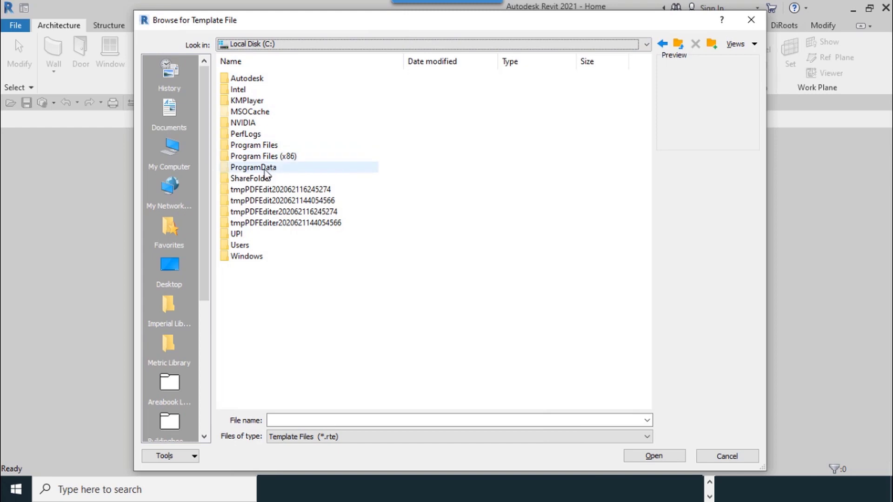
double_click(254, 167)
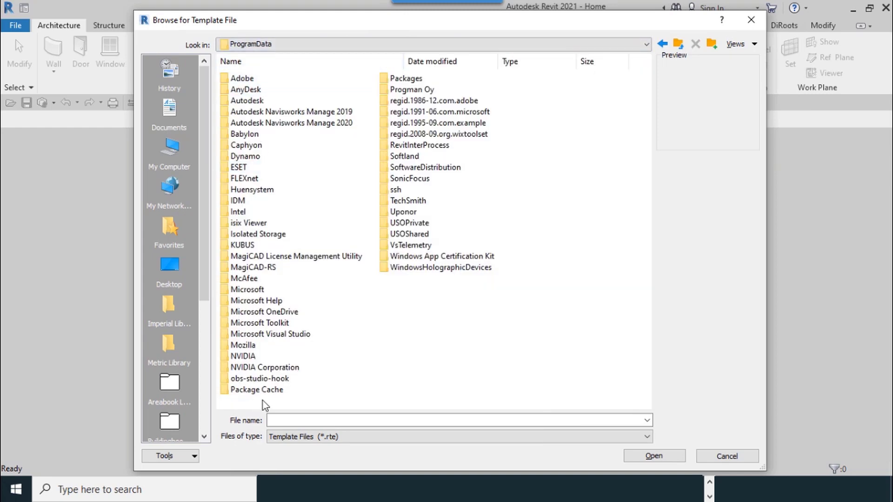
left_click(292, 111)
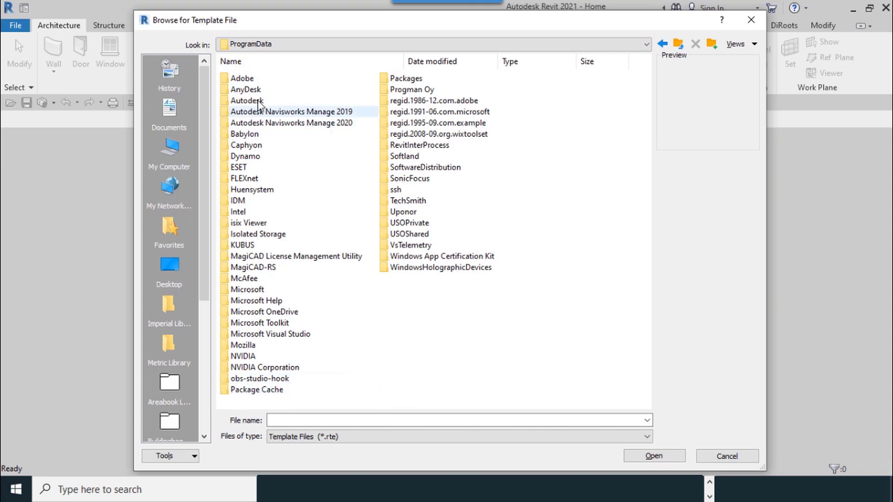
double_click(247, 101)
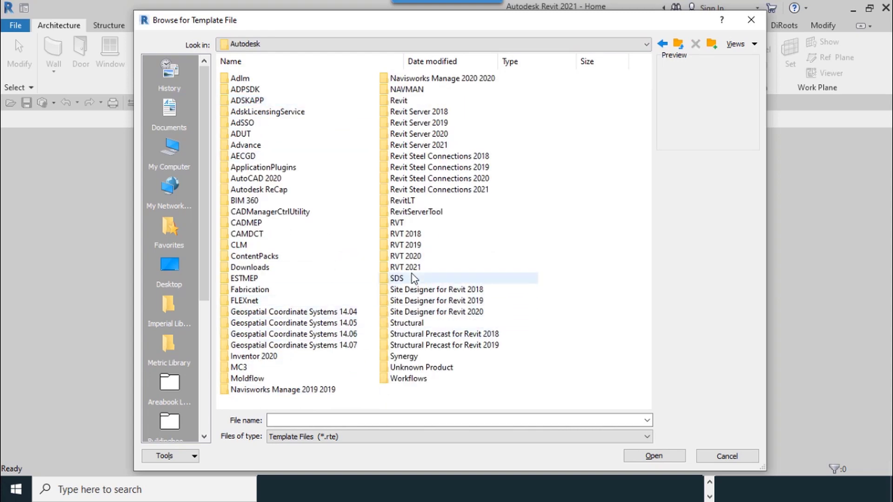
mouse_move(405, 267)
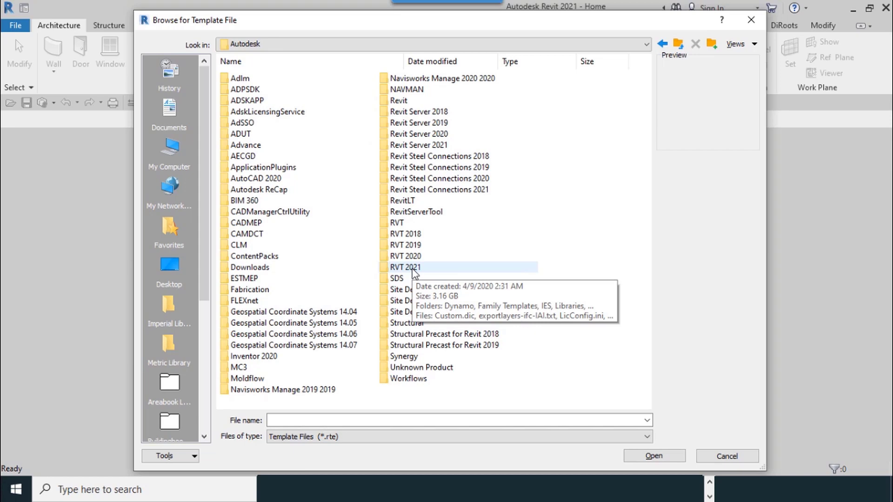
double_click(405, 266)
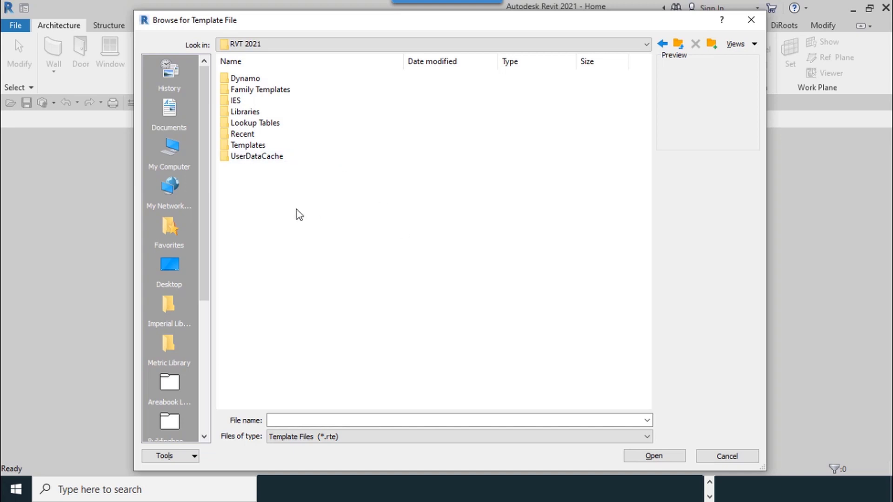
mouse_move(255, 123)
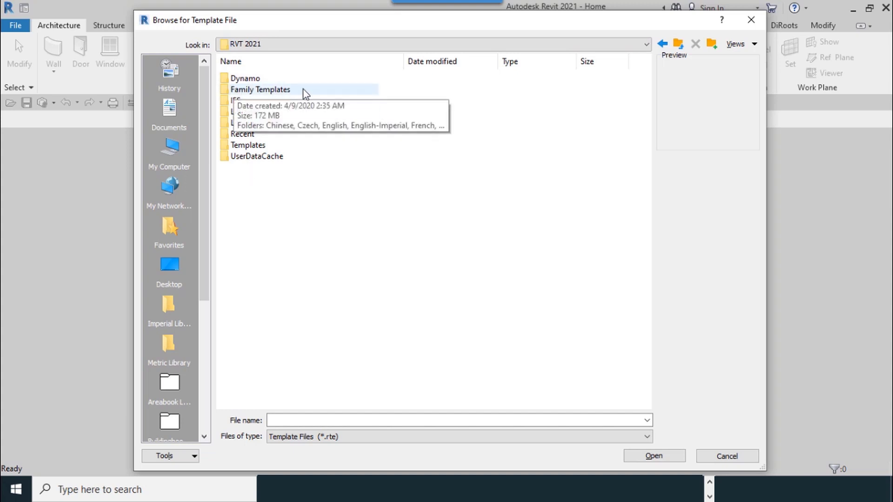
left_click(236, 100)
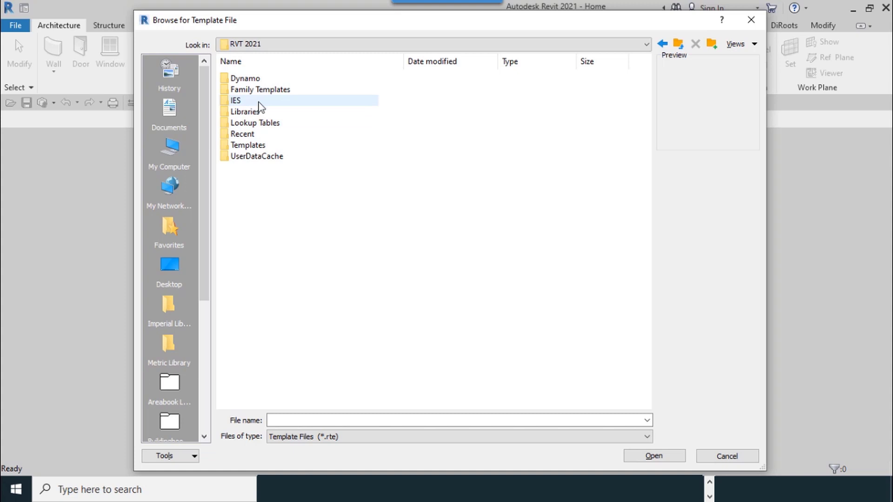
mouse_move(333, 117)
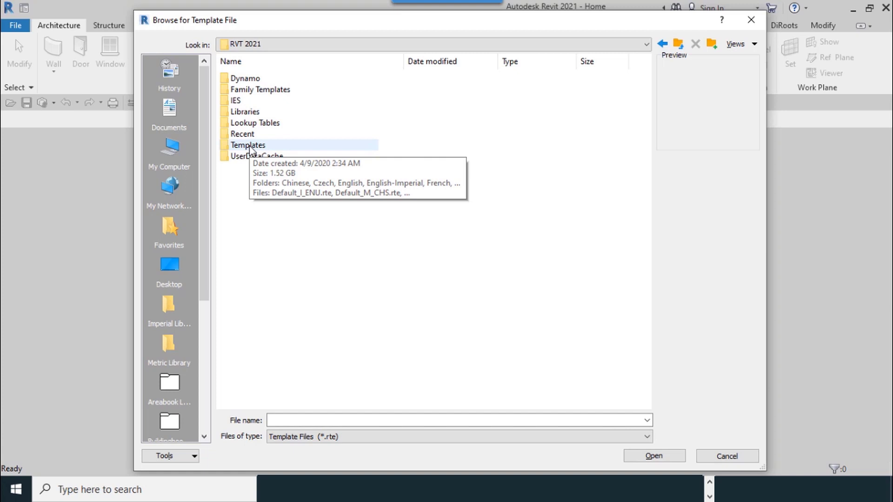
mouse_move(273, 224)
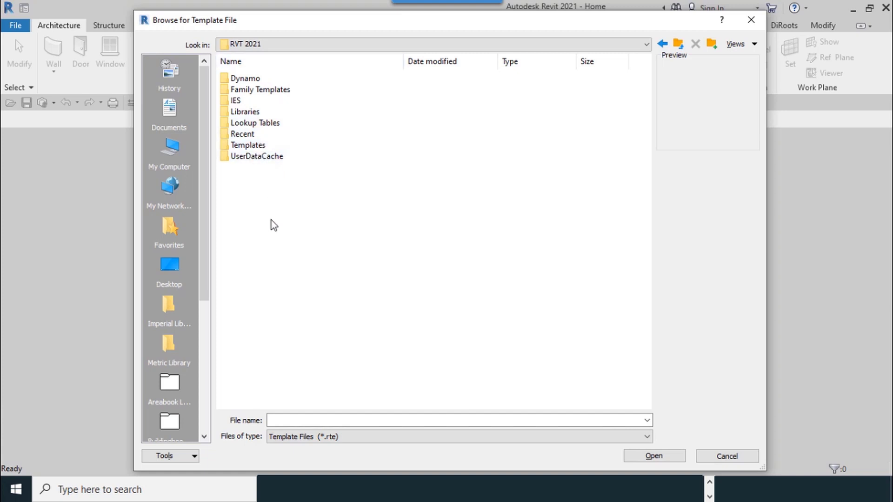
mouse_move(274, 236)
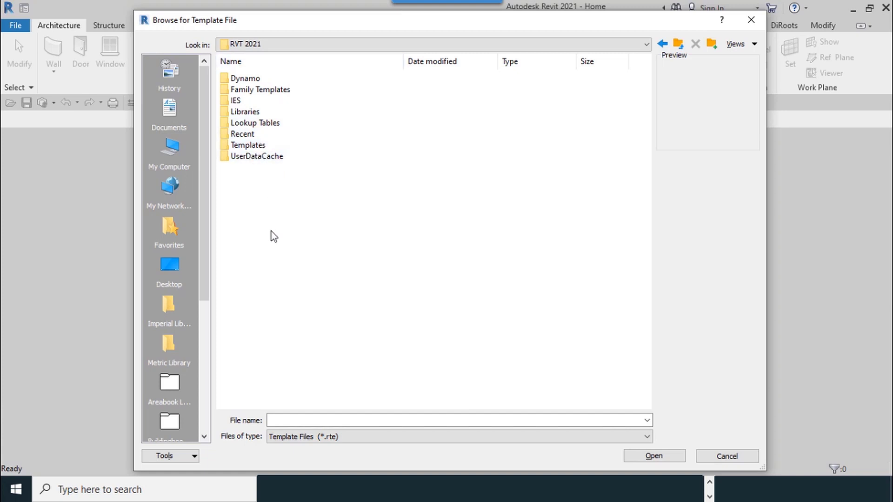
mouse_move(263, 212)
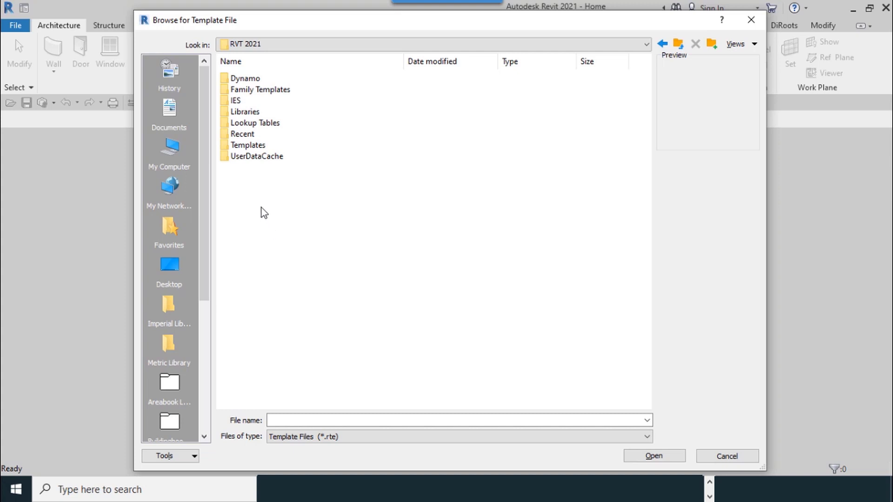
double_click(247, 145)
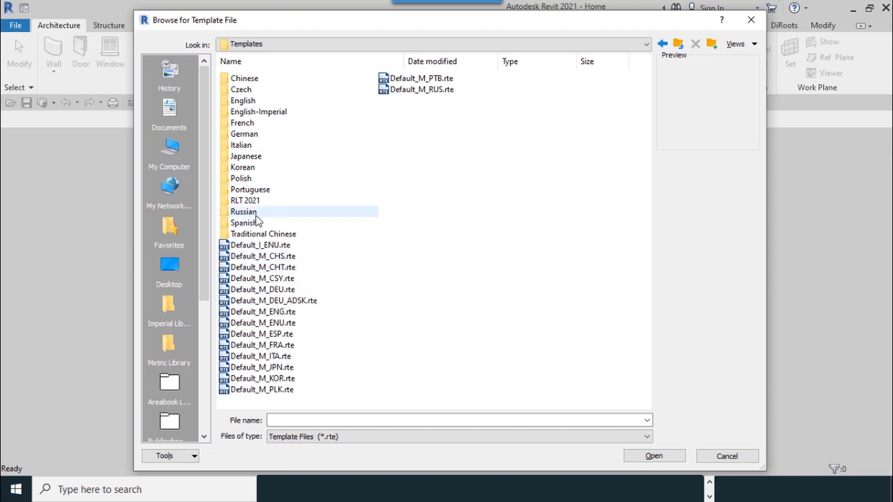
mouse_move(258, 112)
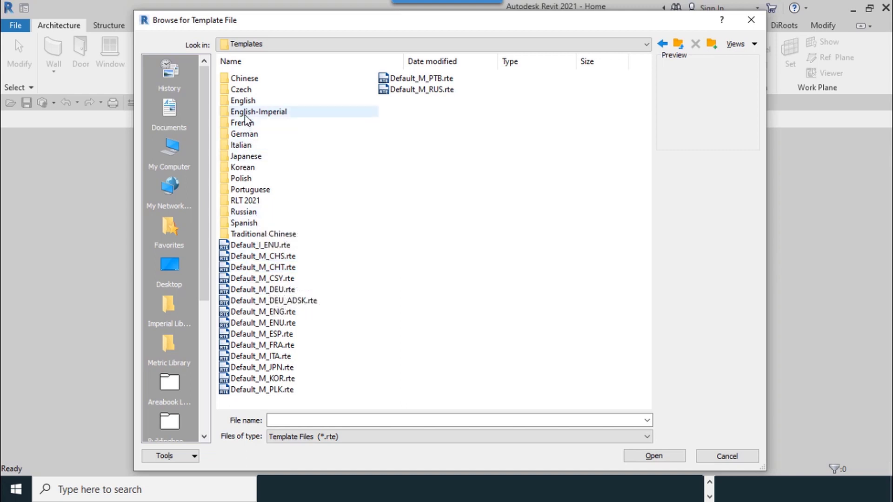
mouse_move(258, 111)
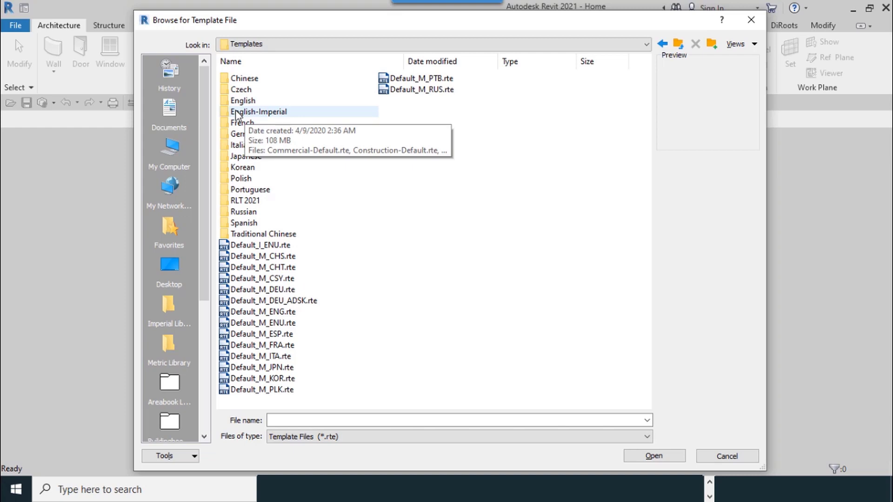
mouse_move(274, 116)
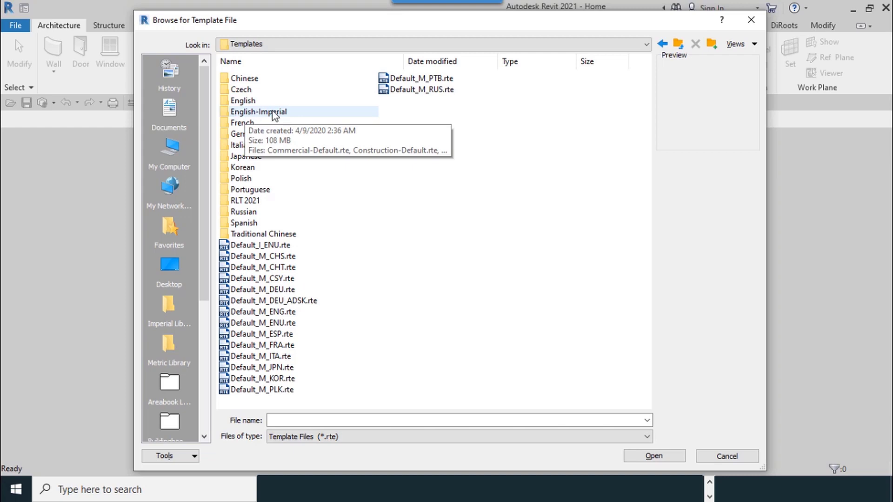
double_click(242, 100)
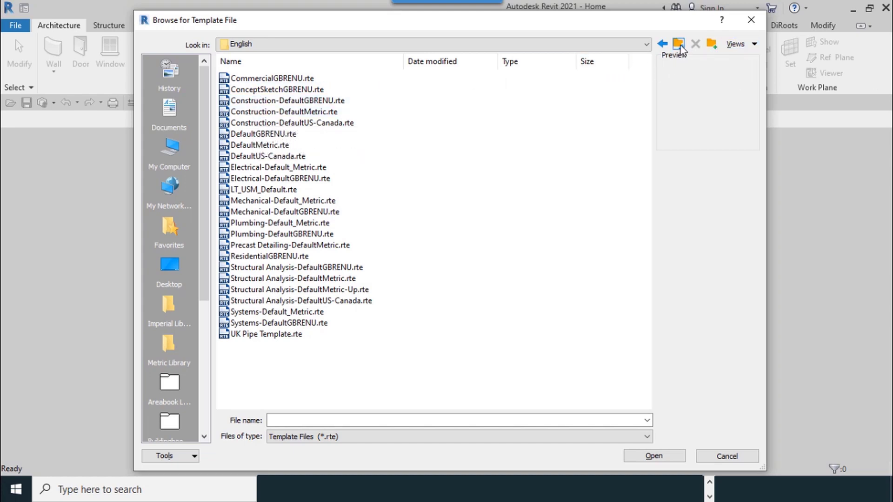
mouse_move(678, 44)
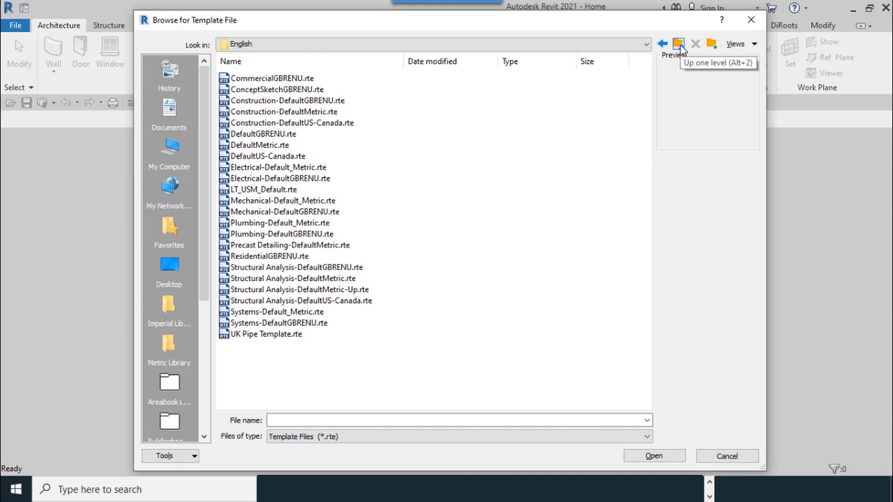
left_click(678, 44)
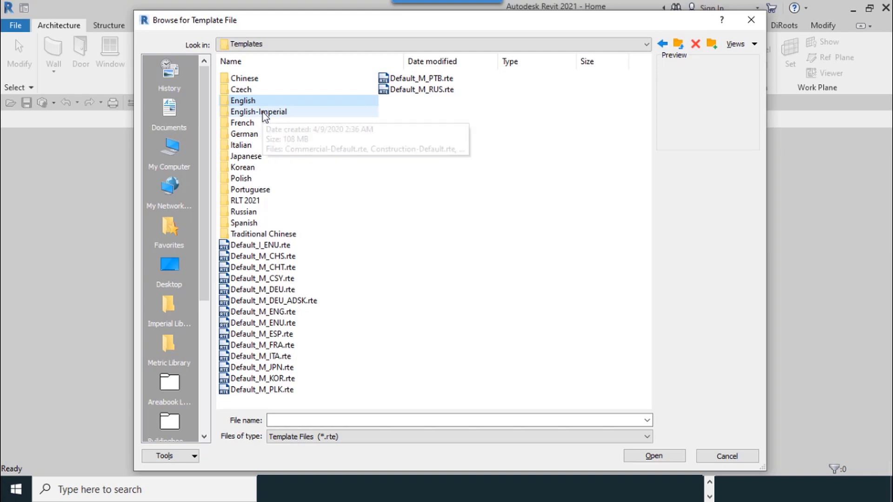
double_click(259, 112)
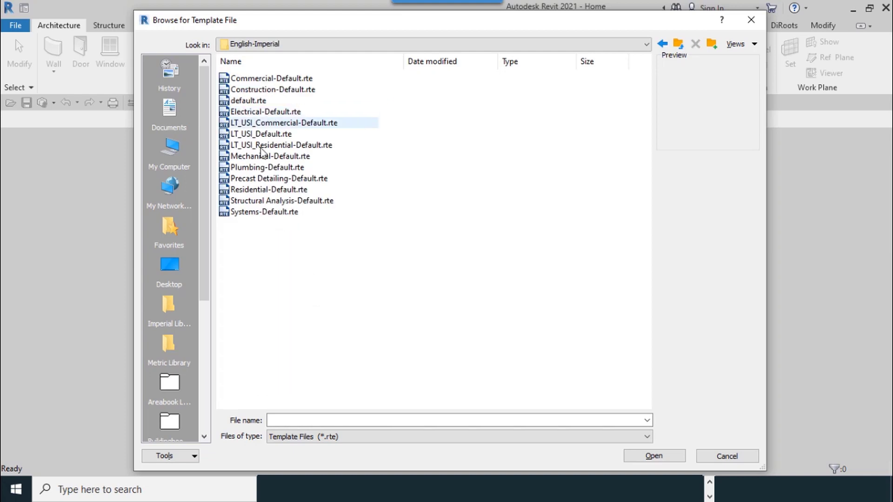
- Select Systems-Default.rte in the English-Imperial templates folder
left_click(264, 211)
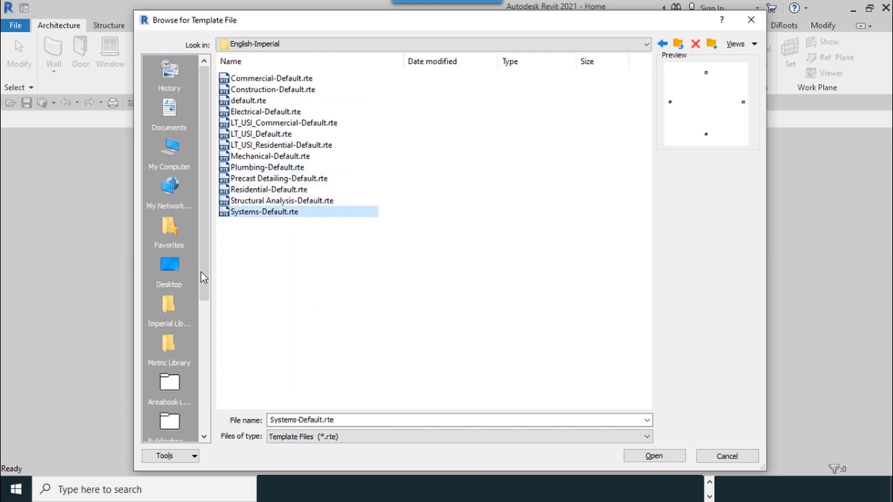
mouse_move(287, 216)
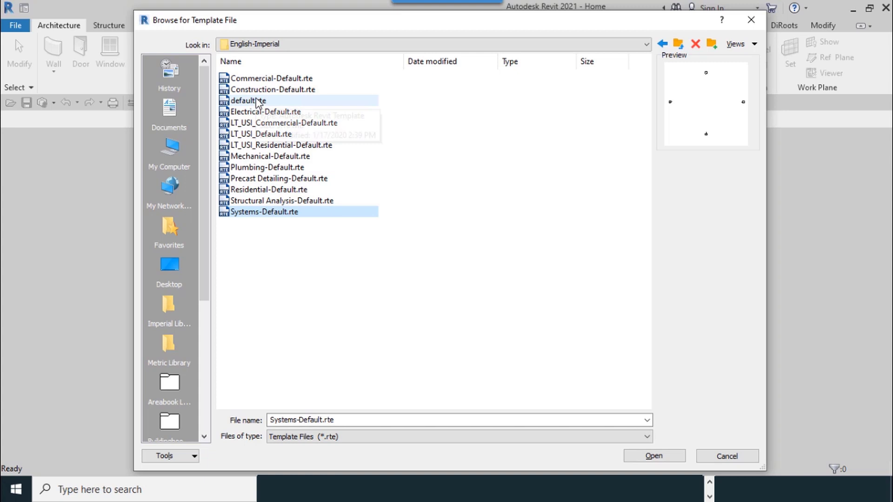
mouse_move(253, 102)
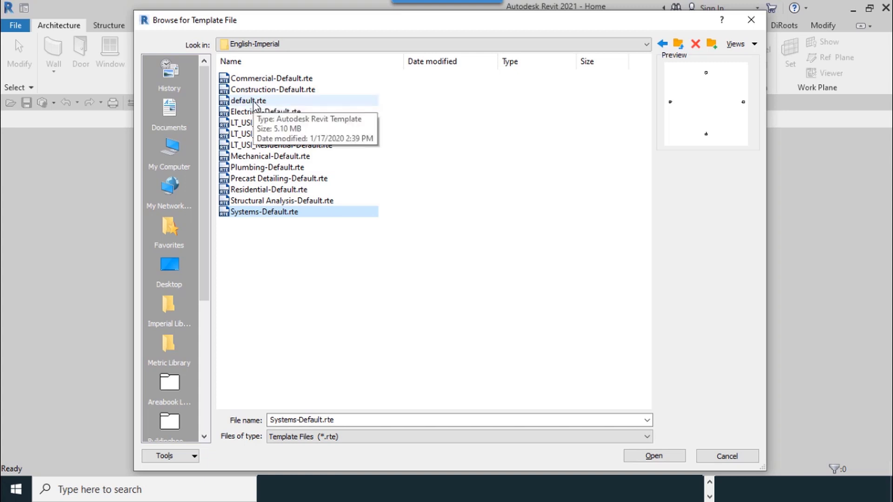
left_click(248, 101)
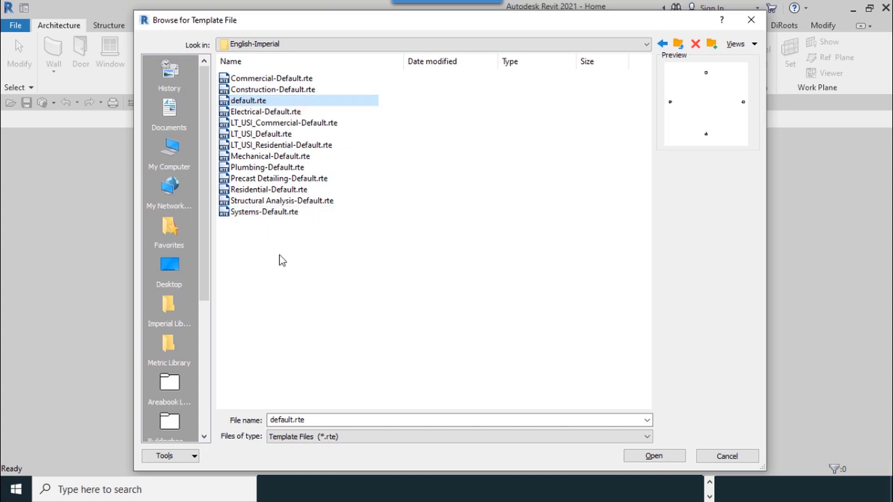
left_click(263, 211)
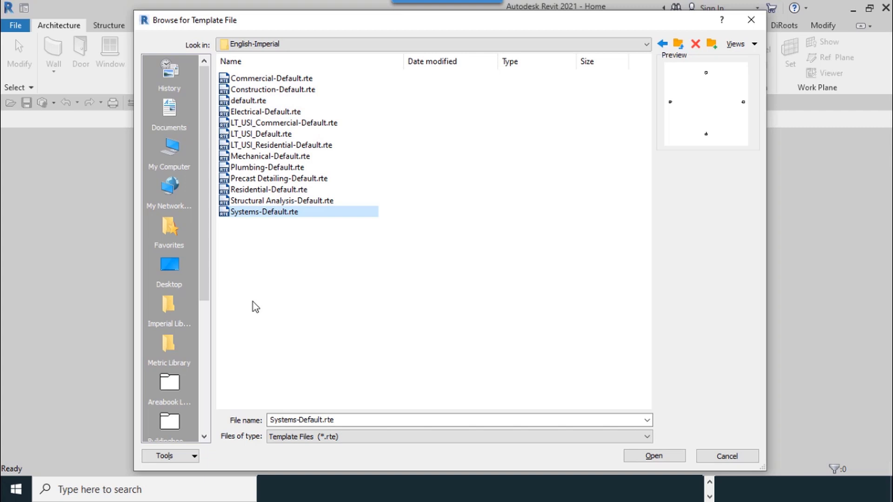
left_click(247, 101)
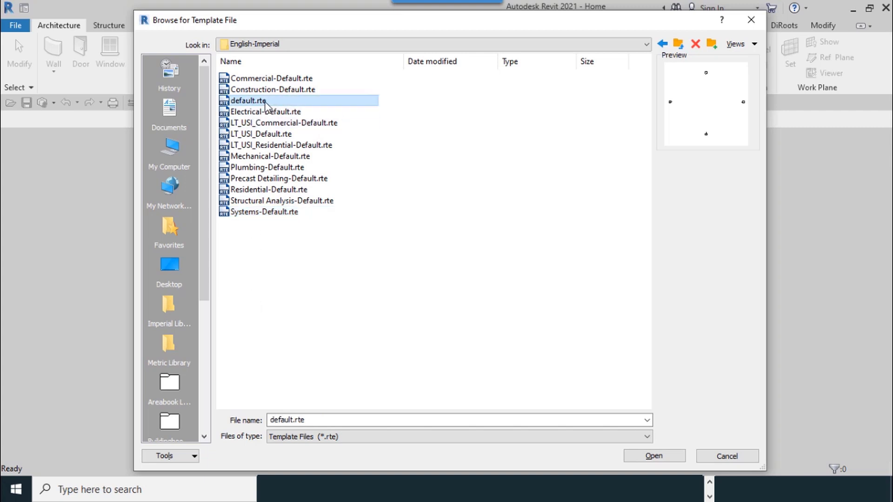
left_click(264, 212)
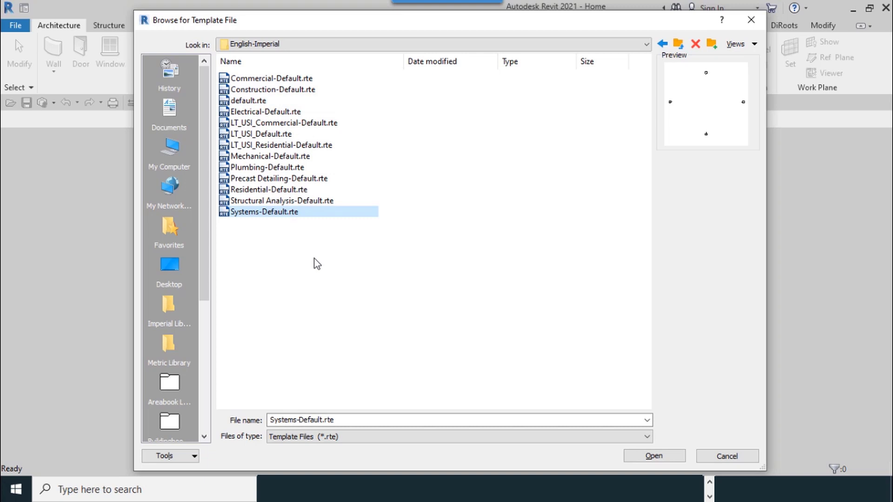
mouse_move(260, 219)
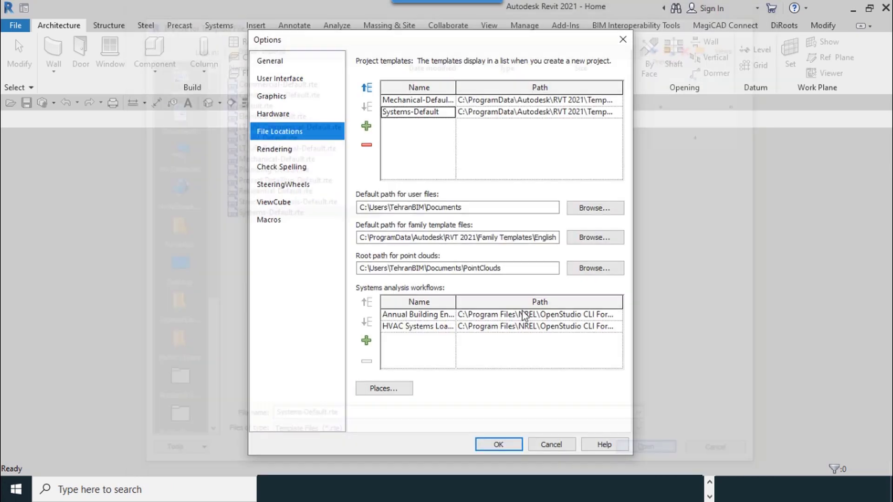
- Add default.rte as a third template and rename the templates Architectur and MEP
left_click(366, 126)
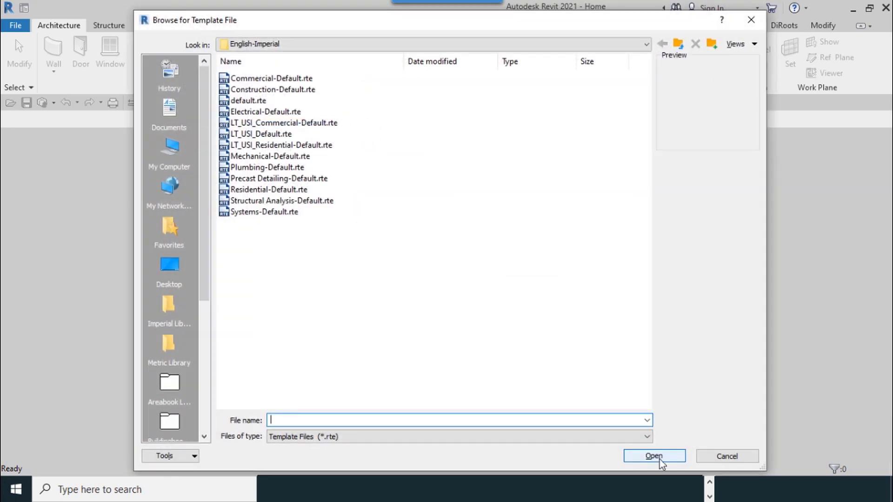
left_click(248, 101)
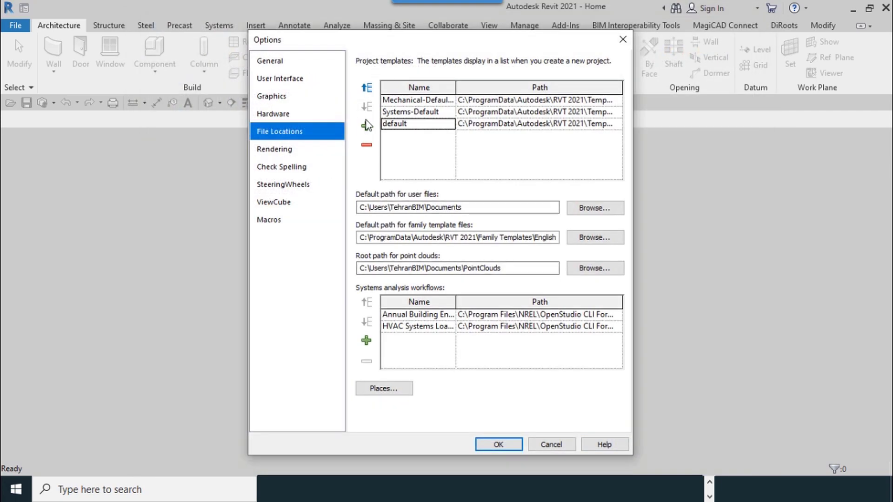
mouse_move(366, 125)
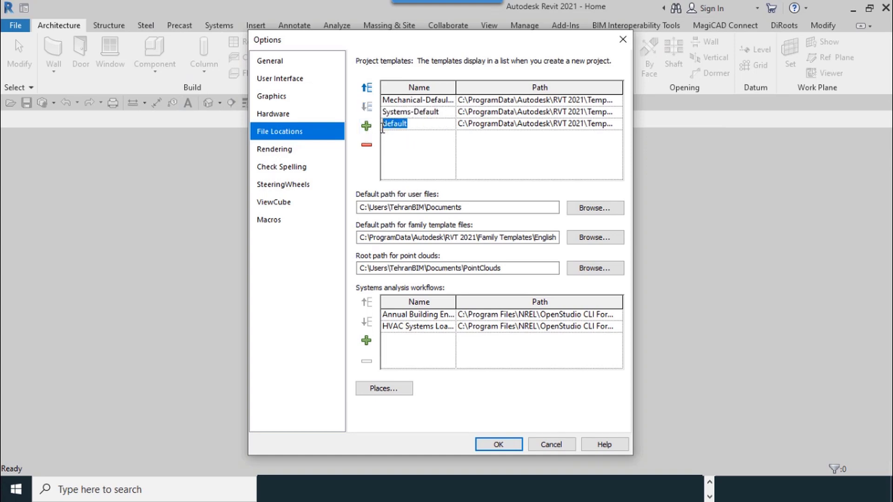
type("a")
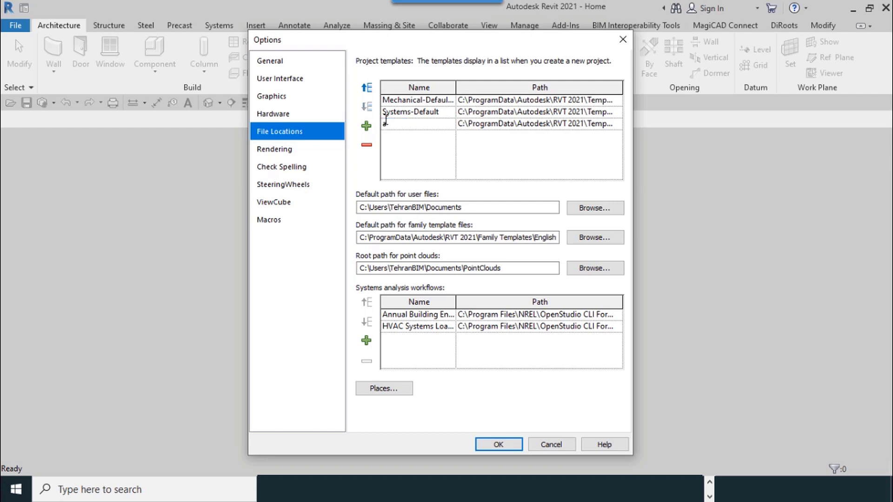
type("Architect")
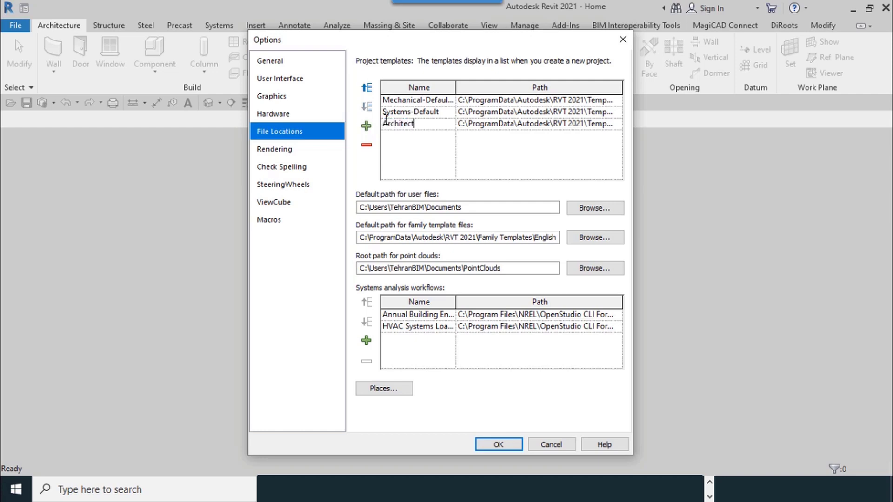
type("ur")
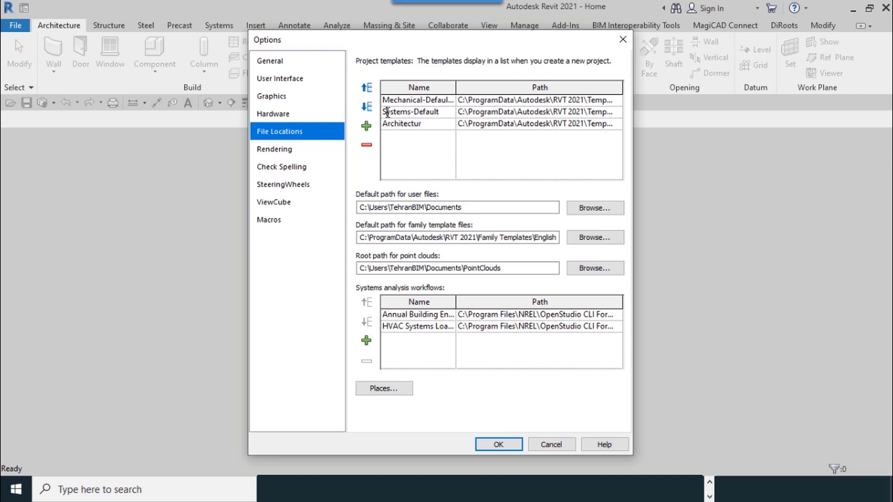
left_click(410, 111)
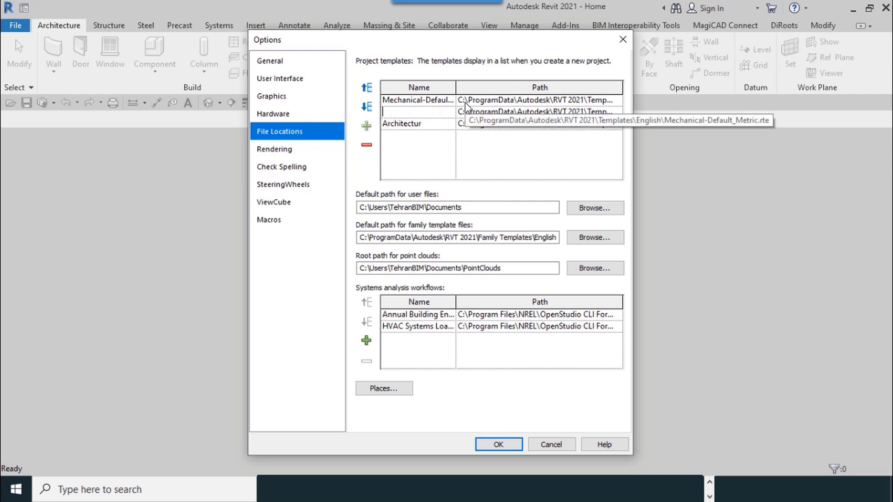
type("MEP")
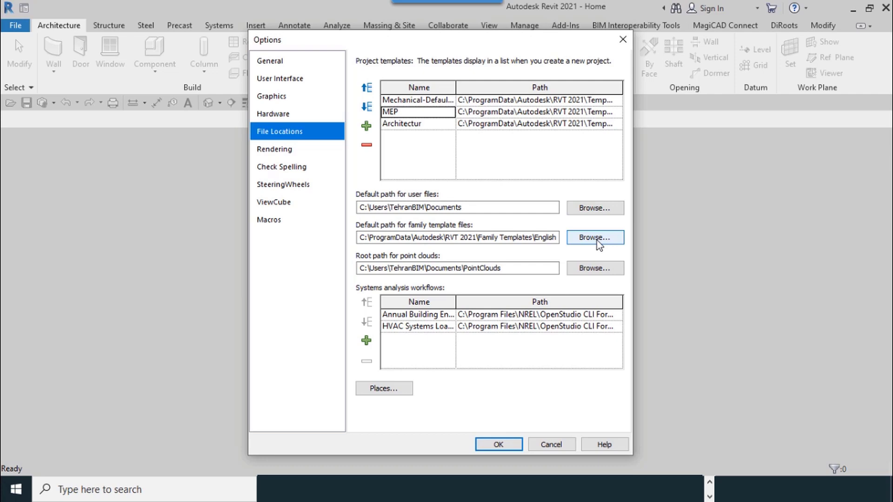
- Set the default family template path to an English folder inside Family Templates
left_click(594, 238)
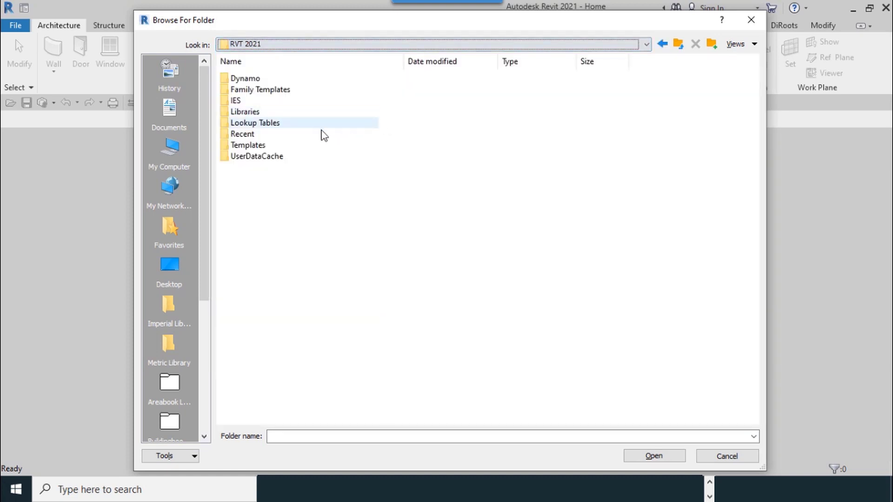
double_click(259, 89)
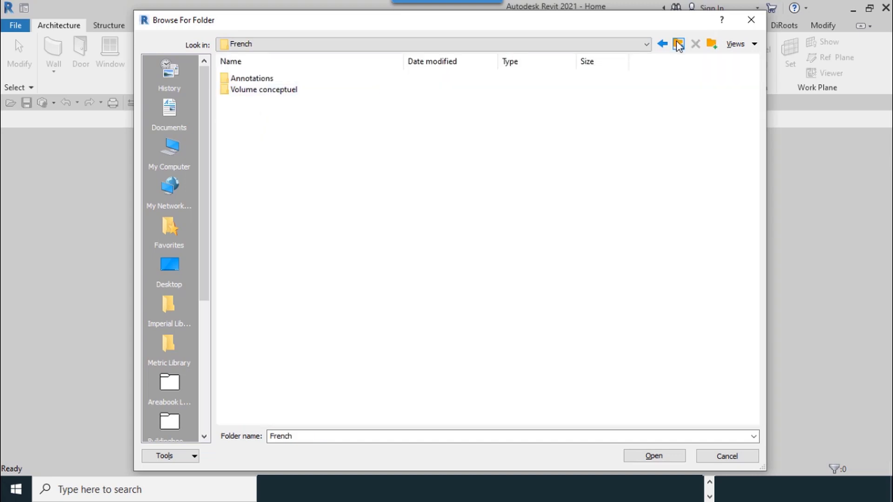
left_click(677, 44)
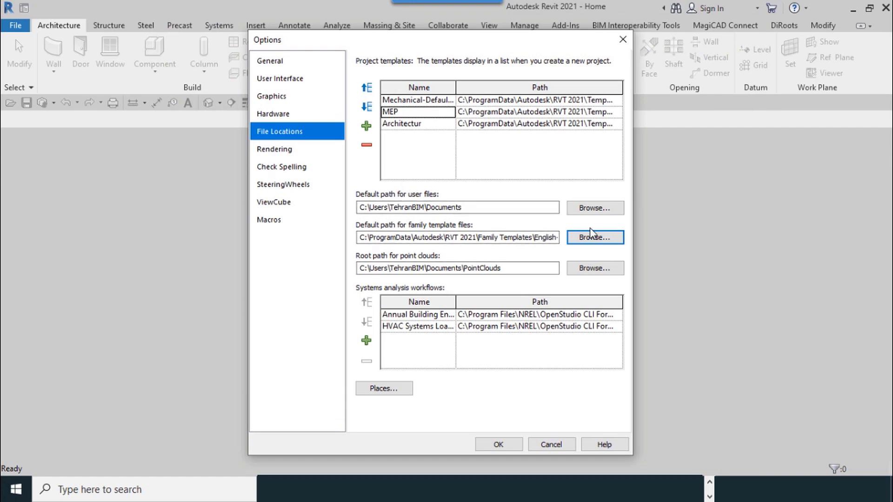
mouse_move(467, 301)
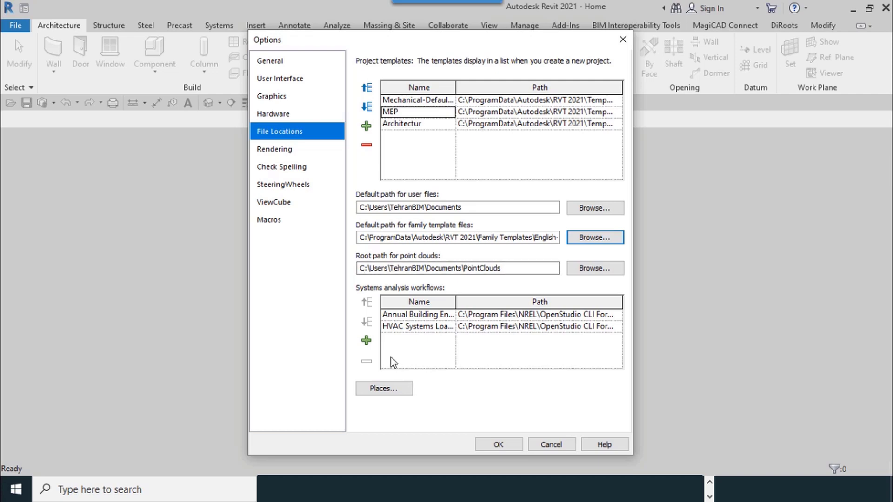
mouse_move(422, 304)
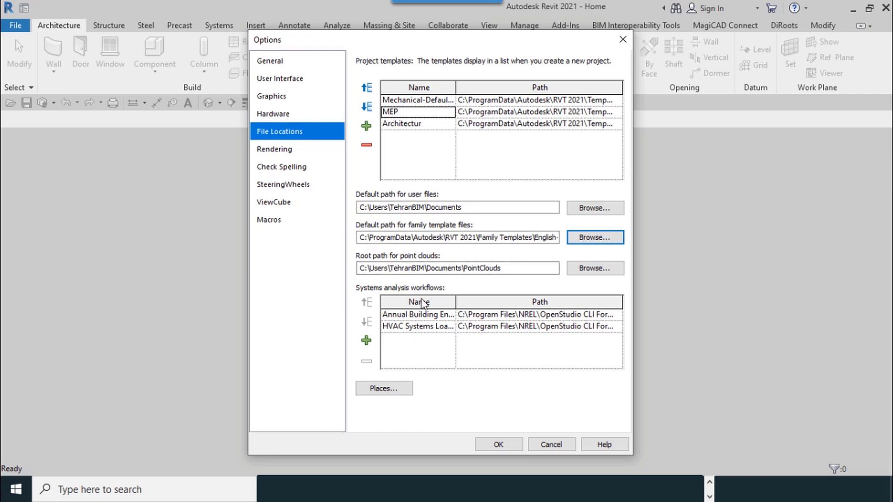
- Open the Places library list and browse for the Metric Library folder
left_click(384, 388)
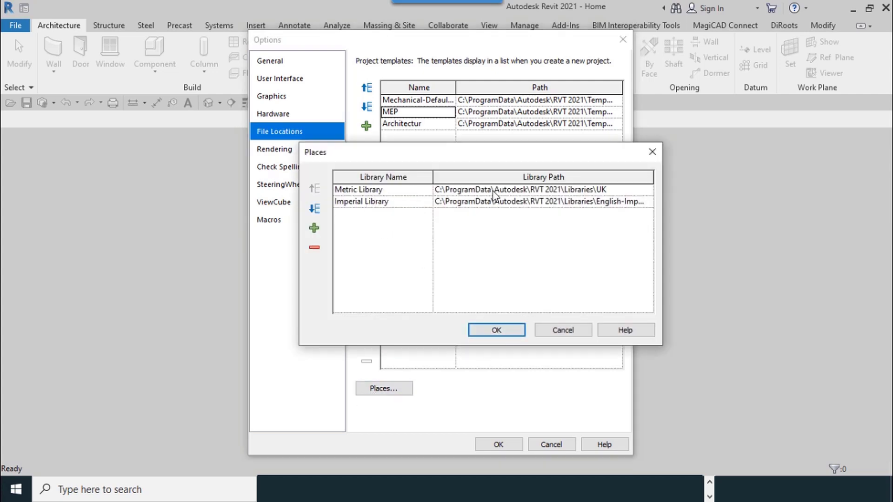
mouse_move(647, 189)
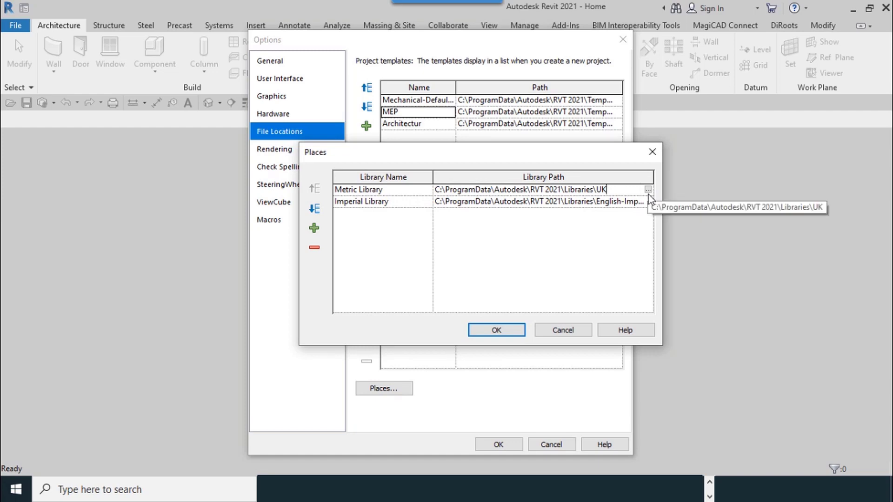
left_click(647, 190)
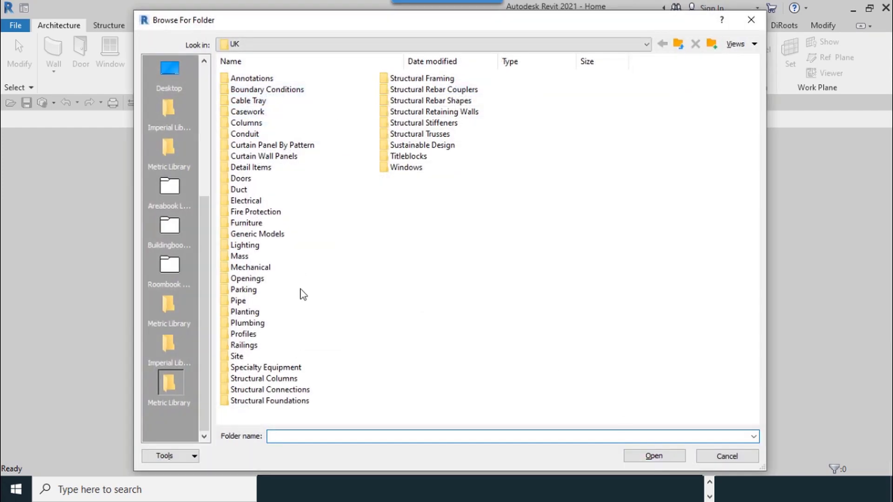
- Look through English-Imperial, then set the Metric Library path to Libraries\UK
left_click(645, 45)
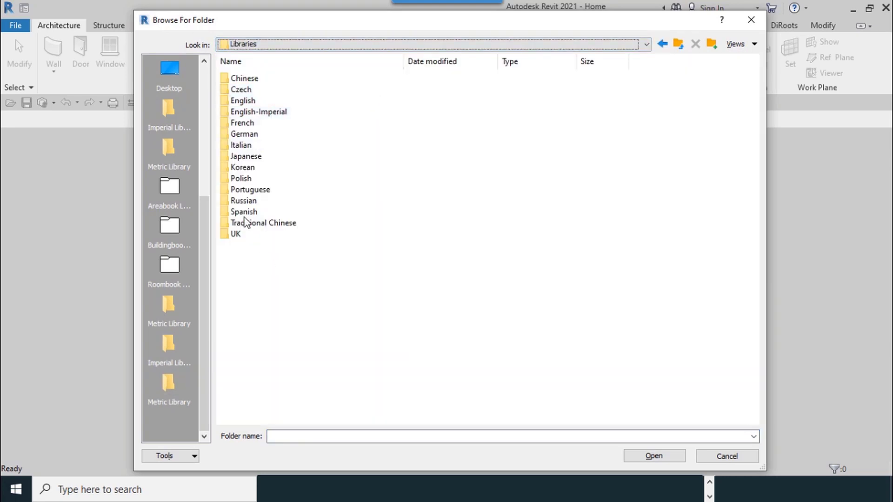
left_click(249, 189)
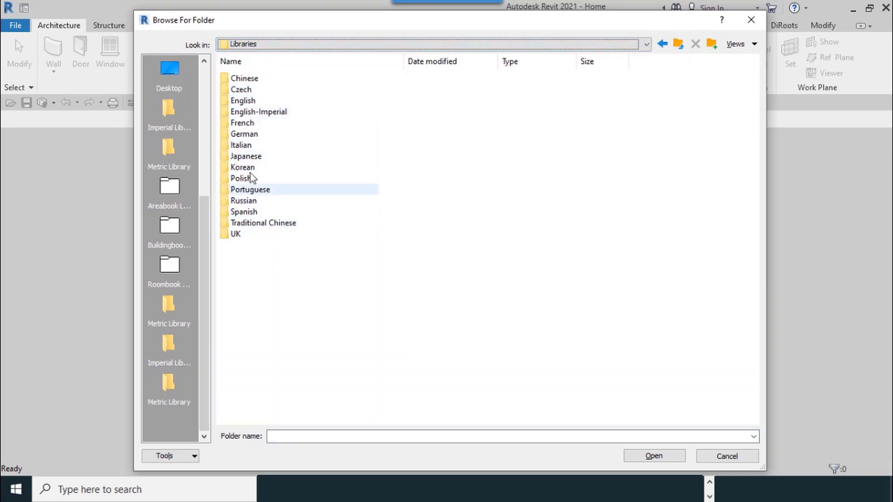
double_click(258, 111)
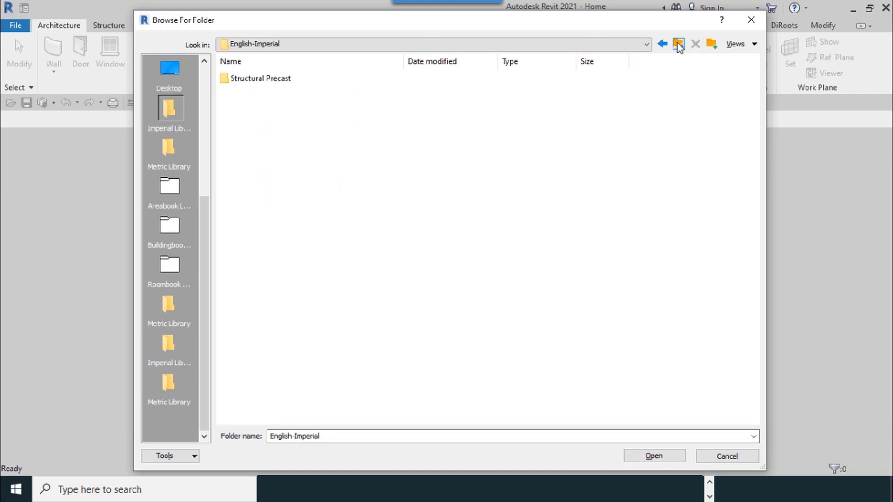
left_click(678, 44)
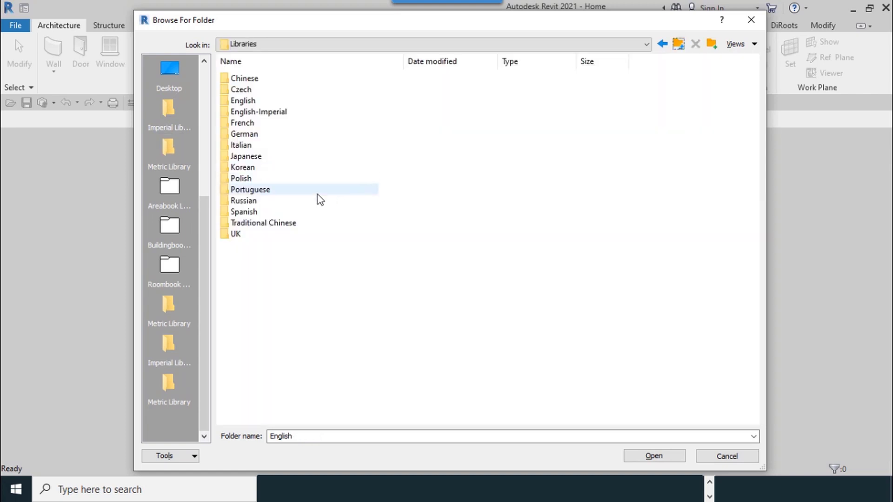
left_click(242, 123)
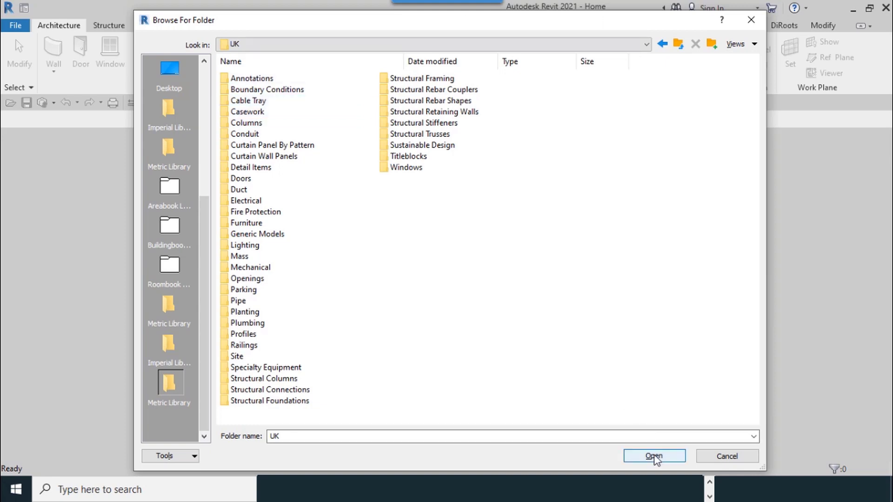
left_click(653, 456)
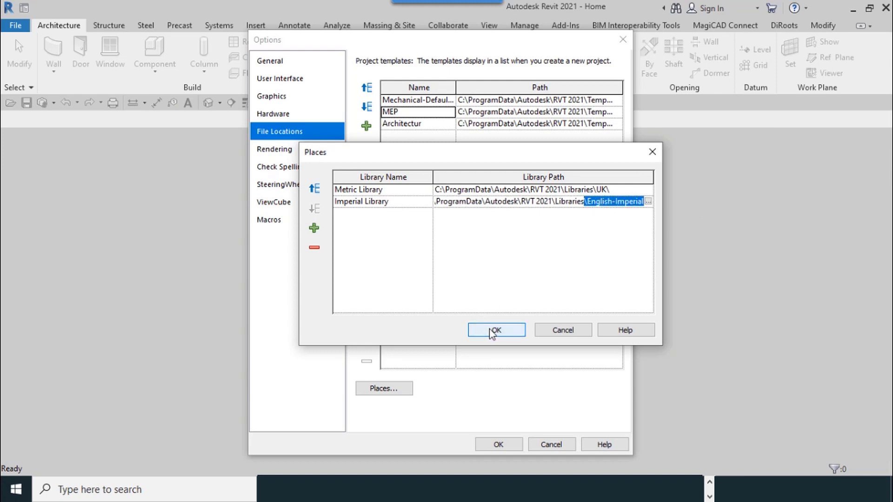
- Accept the new library places and template paths, closing both Places and Options
left_click(495, 330)
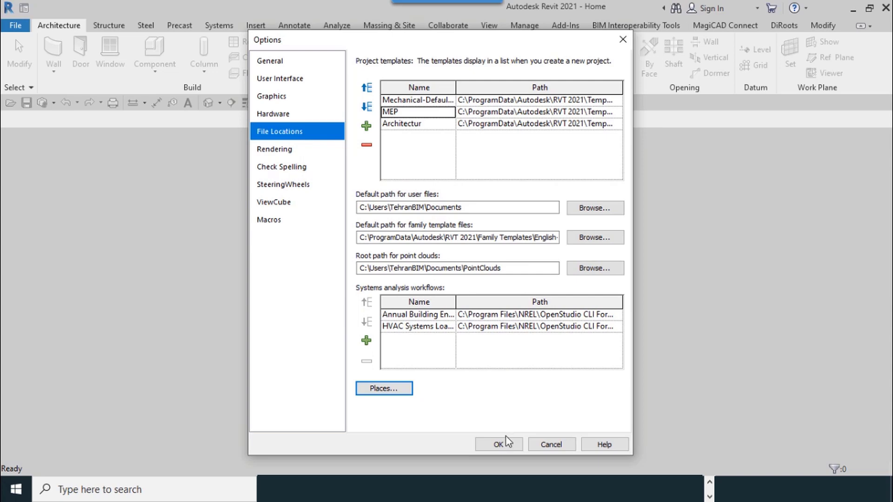
left_click(497, 444)
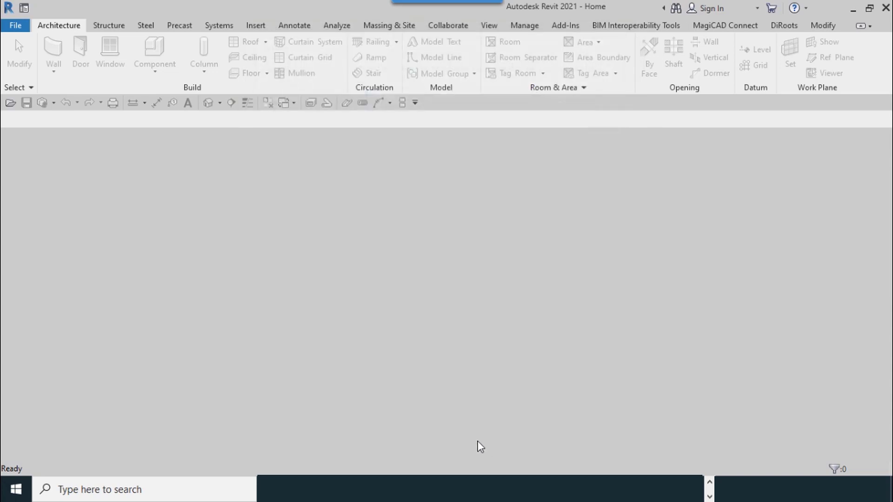
mouse_move(471, 428)
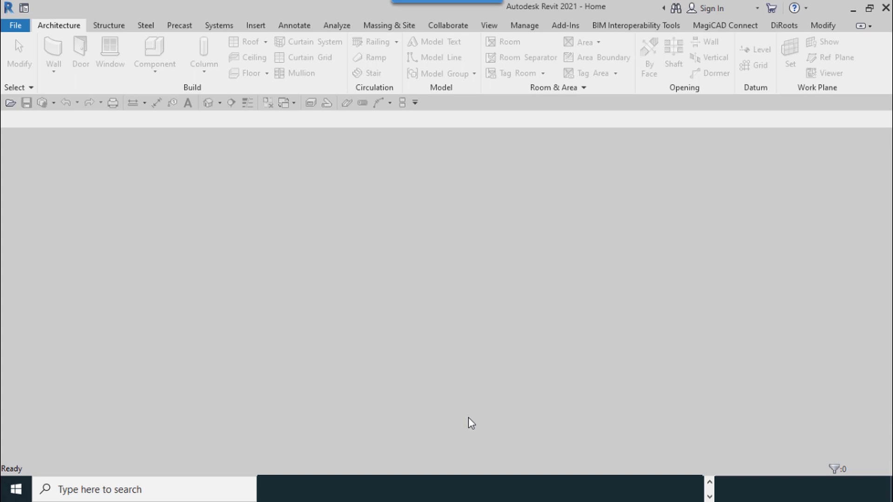
mouse_move(469, 420)
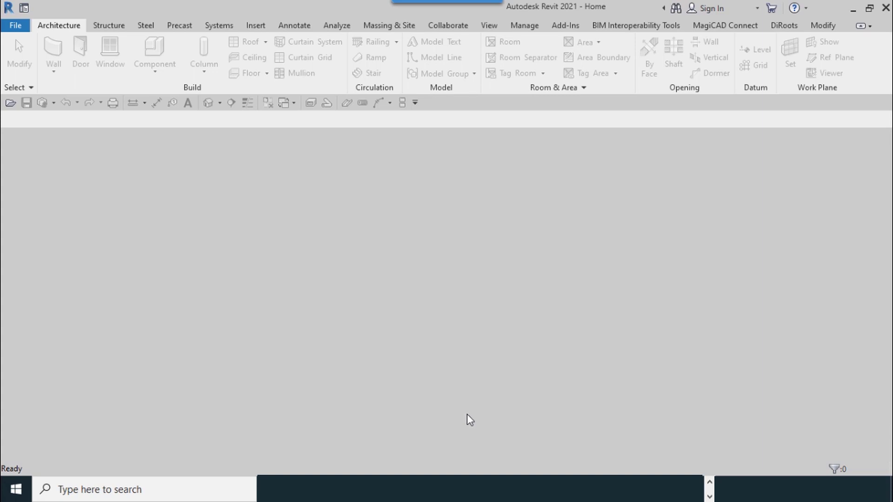